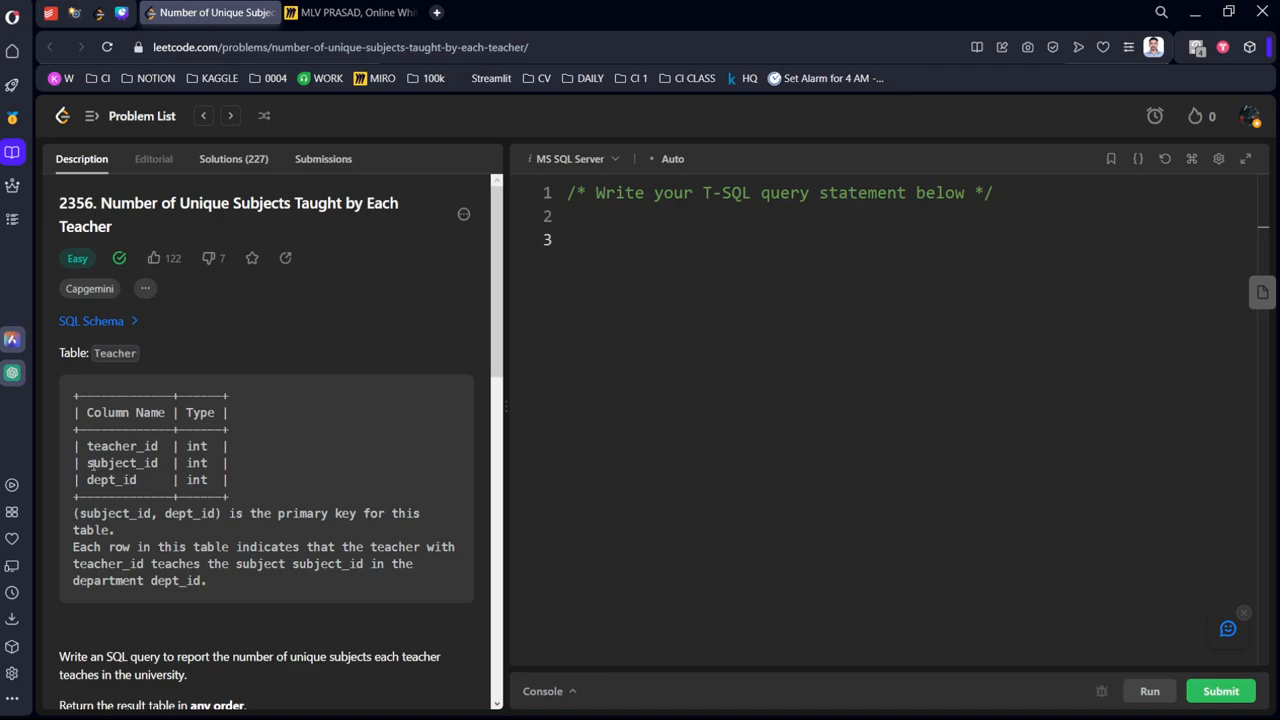
- Scroll through the problem, highlighting the sentence about teachers teaching subjects
{"action": "scroll", "scroll_direction": "down", "scroll_amount": 3}
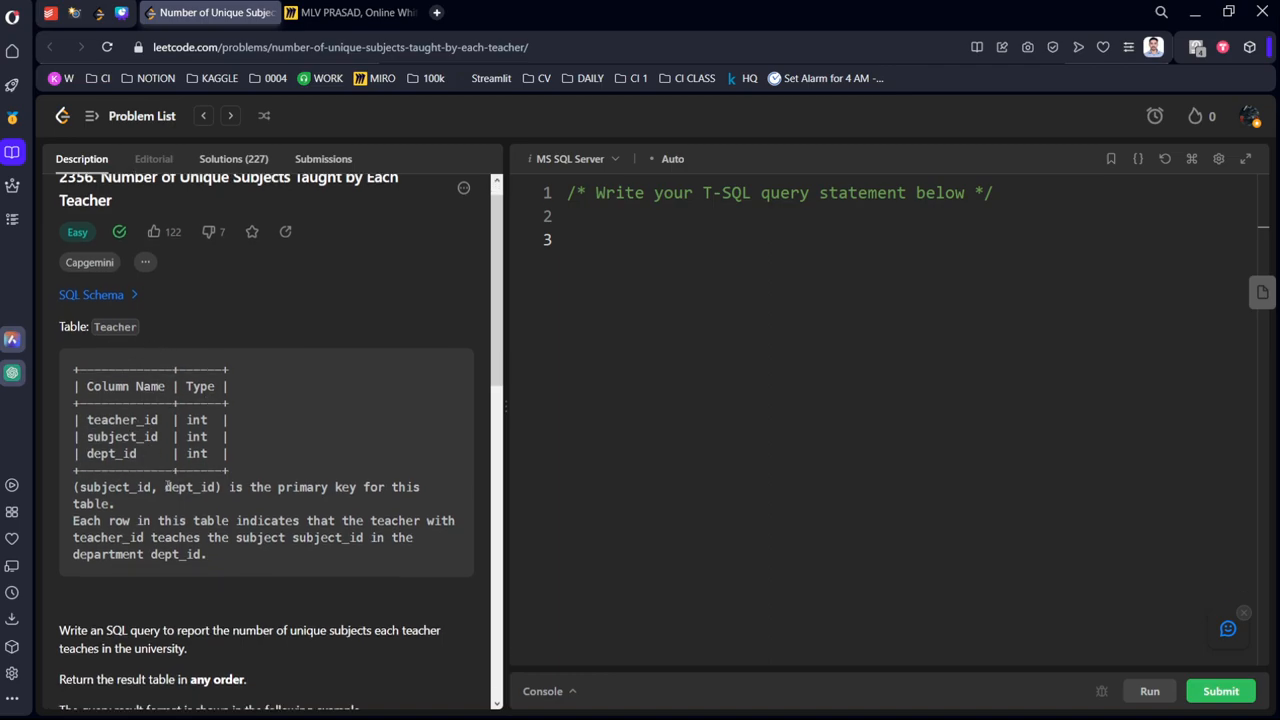
{"action": "scroll", "scroll_direction": "down", "scroll_amount": 3}
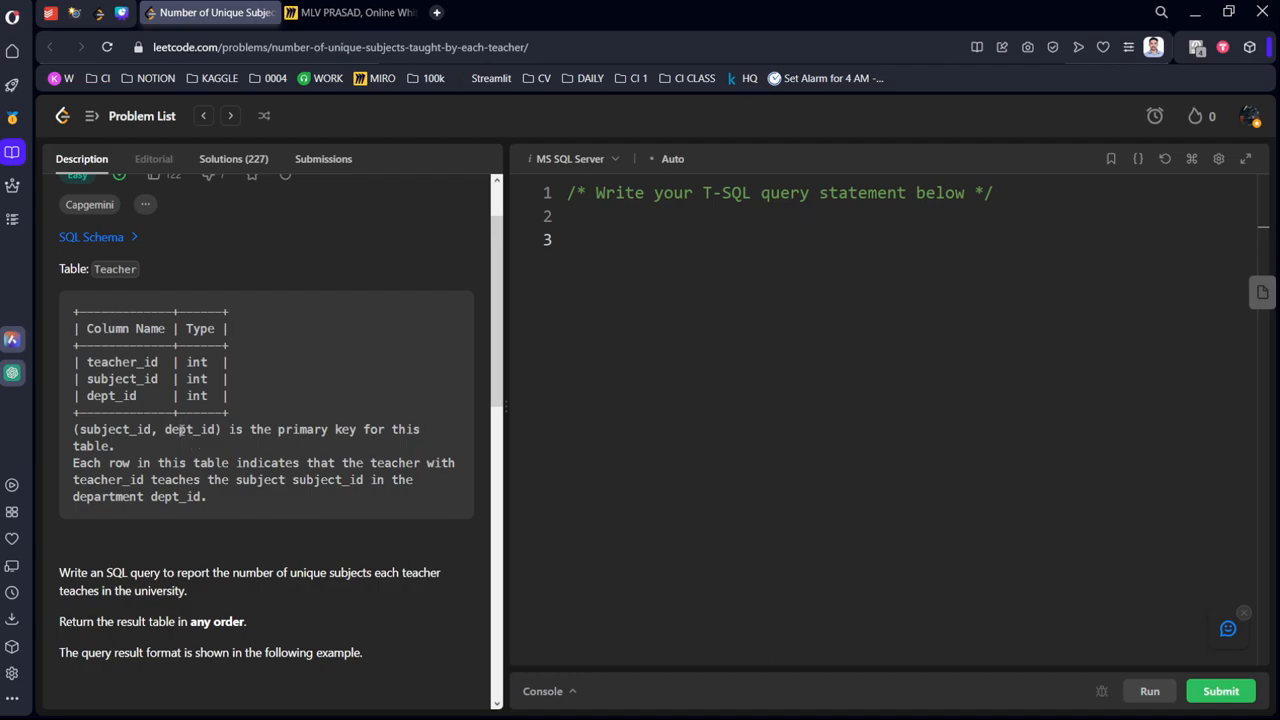
{"action": "scroll", "scroll_direction": "down", "scroll_amount": 3}
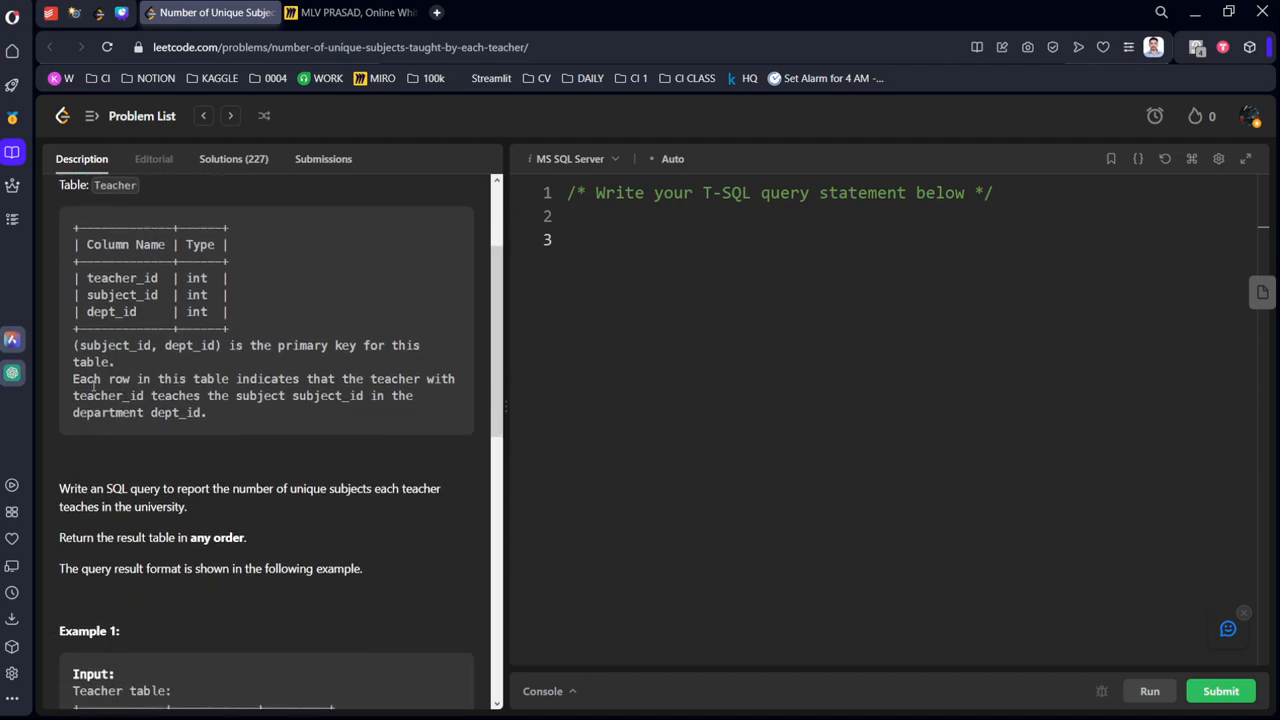
{"action": "left_click_drag", "start_coordinate": [73, 395], "coordinate": [181, 412]}
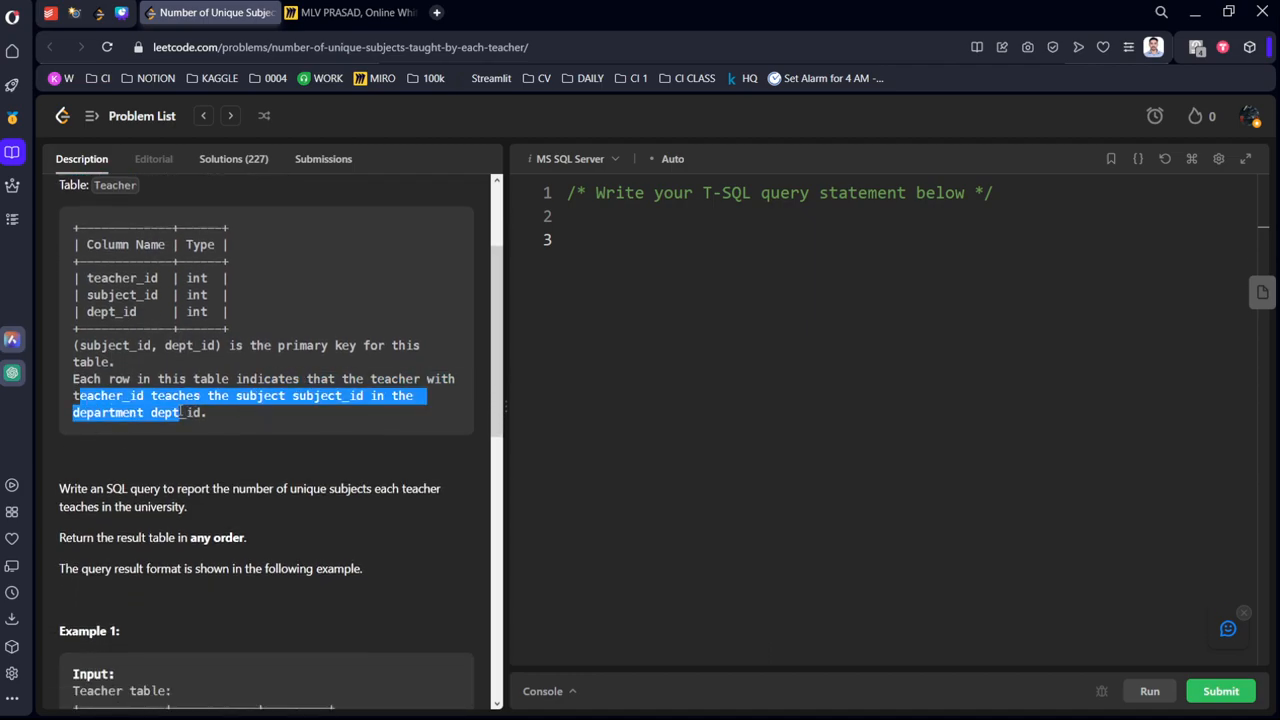
{"action": "left_click", "coordinate": [80, 294]}
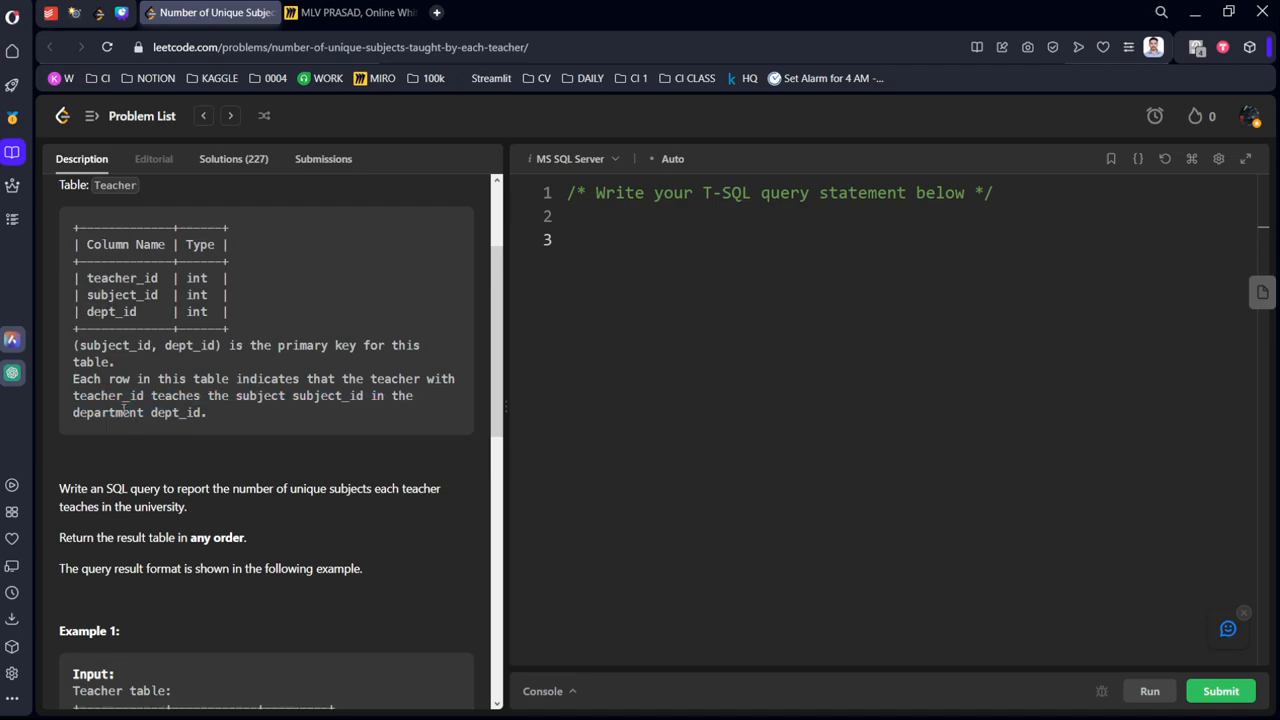
{"action": "scroll", "scroll_direction": "down", "scroll_amount": 3}
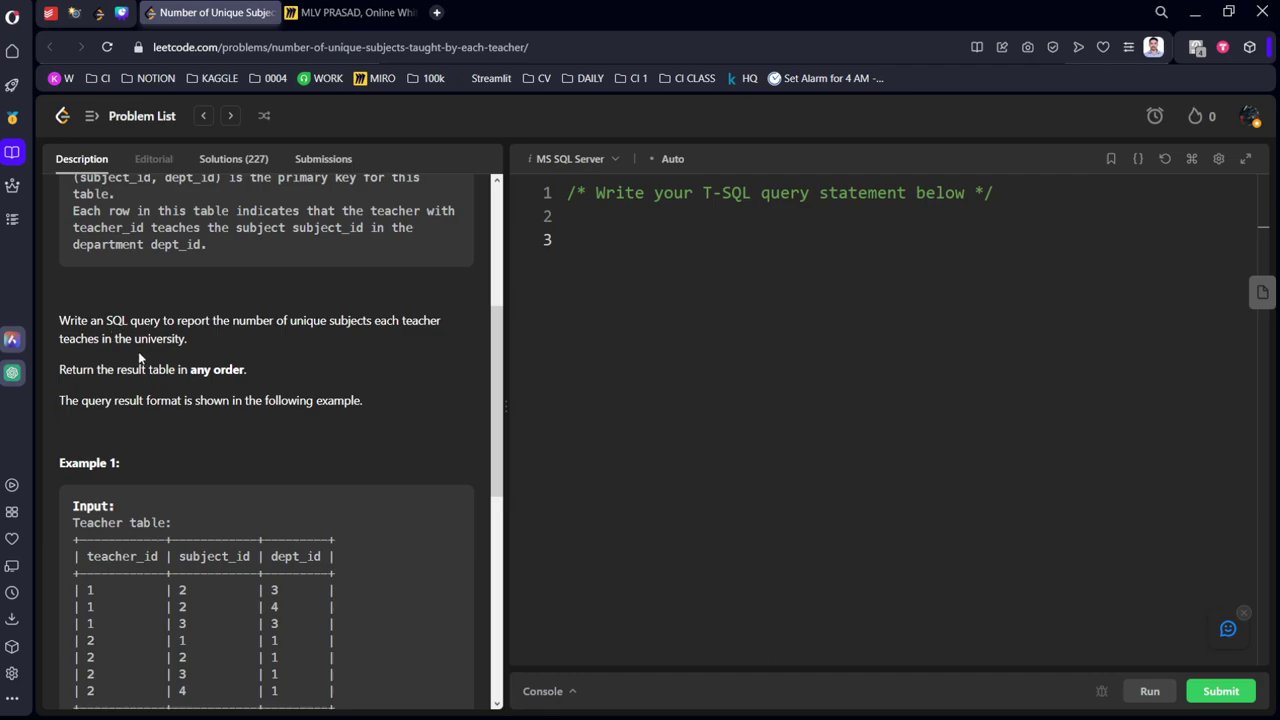
{"action": "mouse_move", "coordinate": [358, 338]}
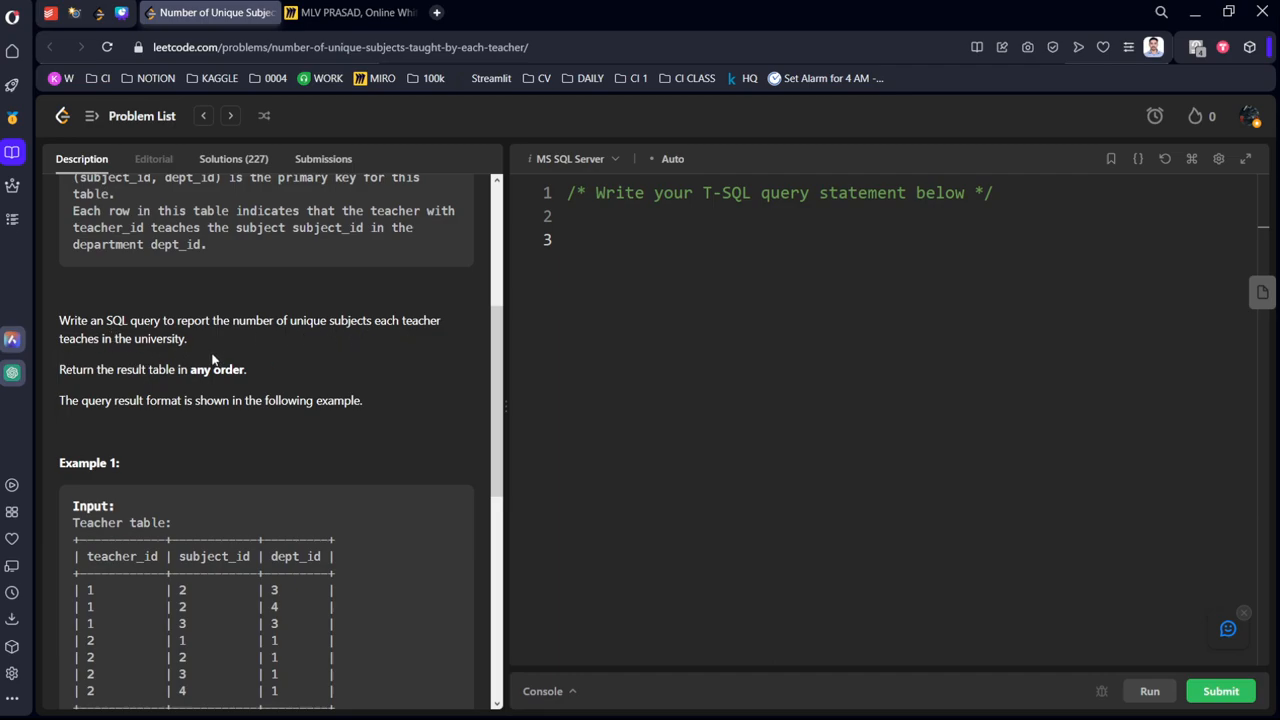
{"action": "scroll", "scroll_direction": "down", "scroll_amount": 3}
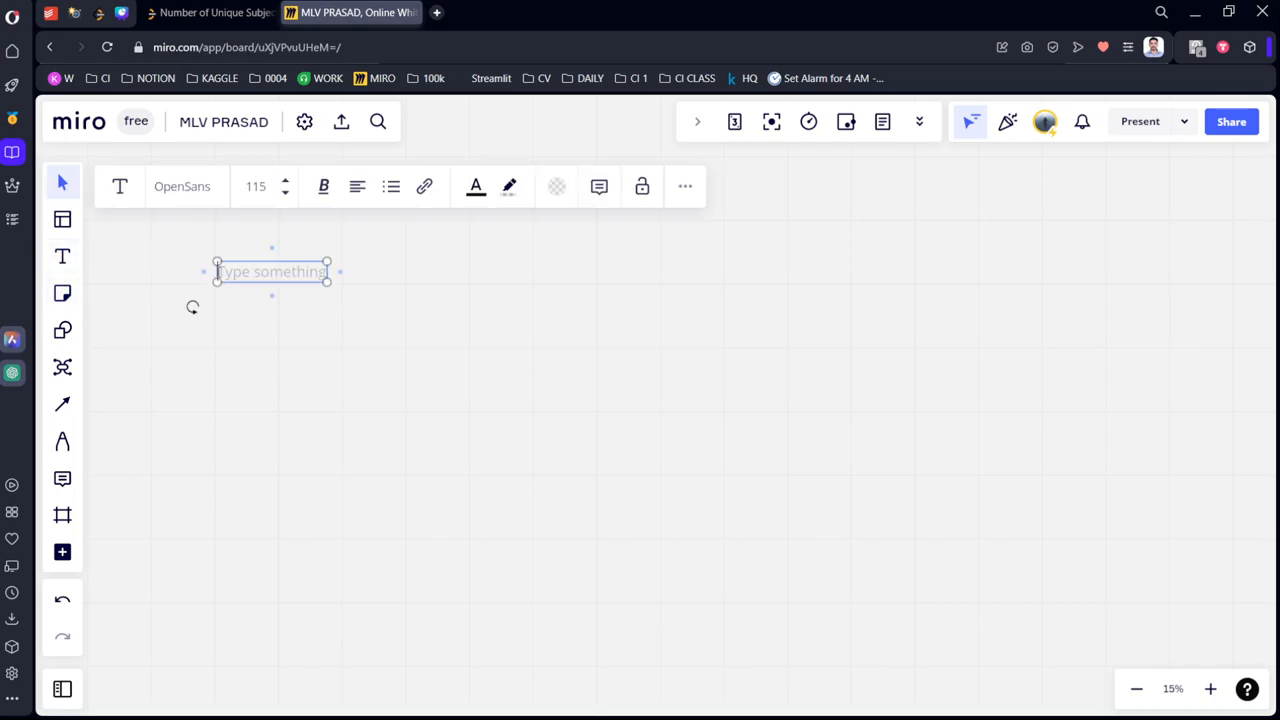
- Paste the Example 1 Teacher table and expected teacher_id/cnt output into a Miro text box
{"action": "type", "text": "Input:"}
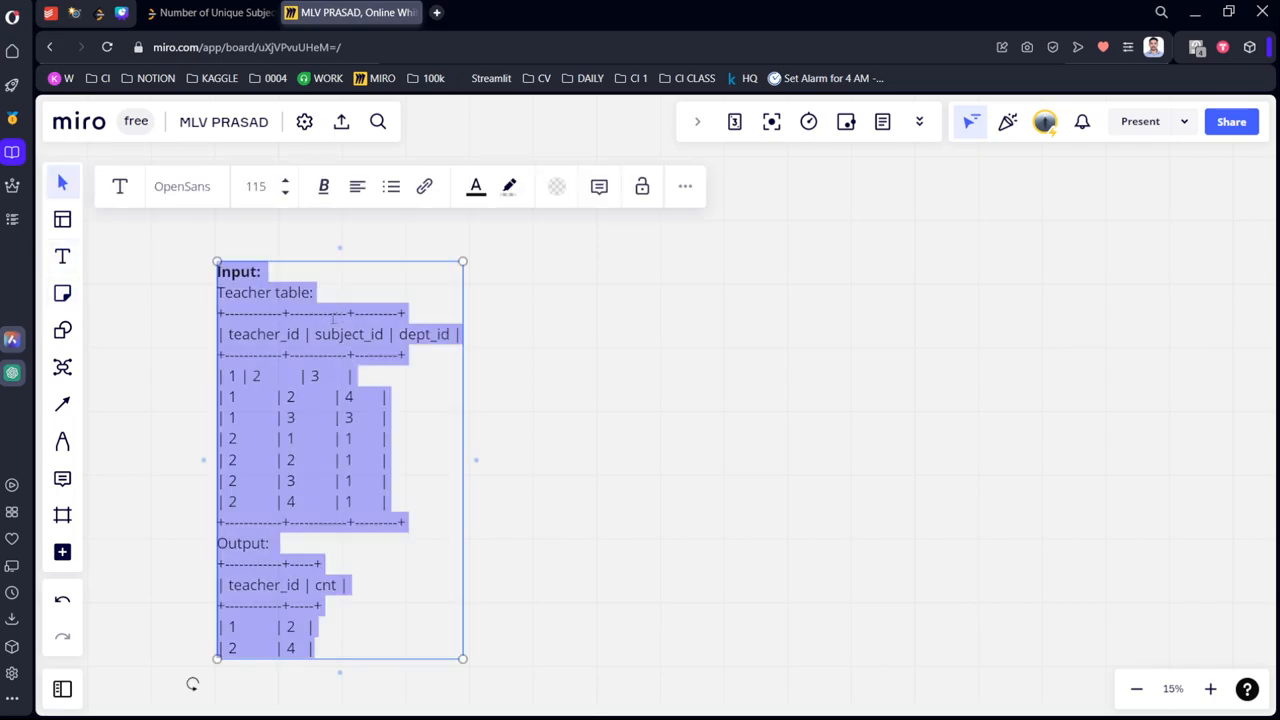
{"action": "left_click", "coordinate": [437, 430]}
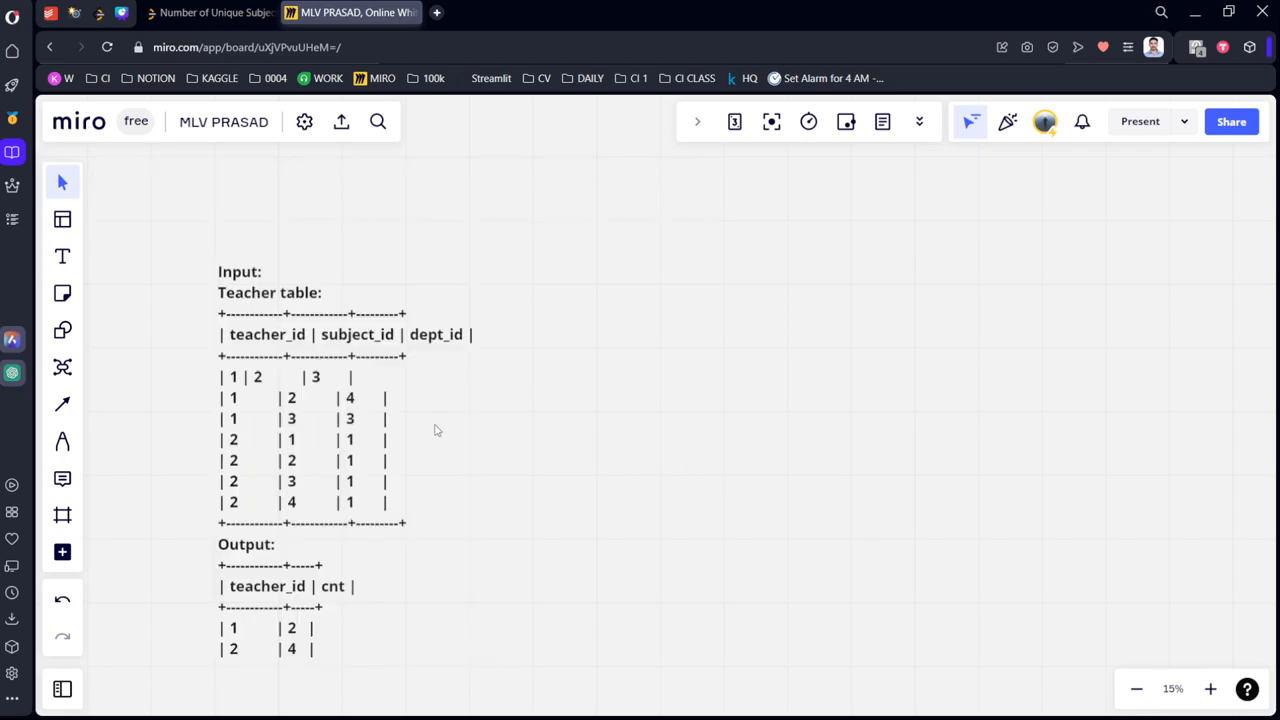
{"action": "double_click", "coordinate": [283, 376]}
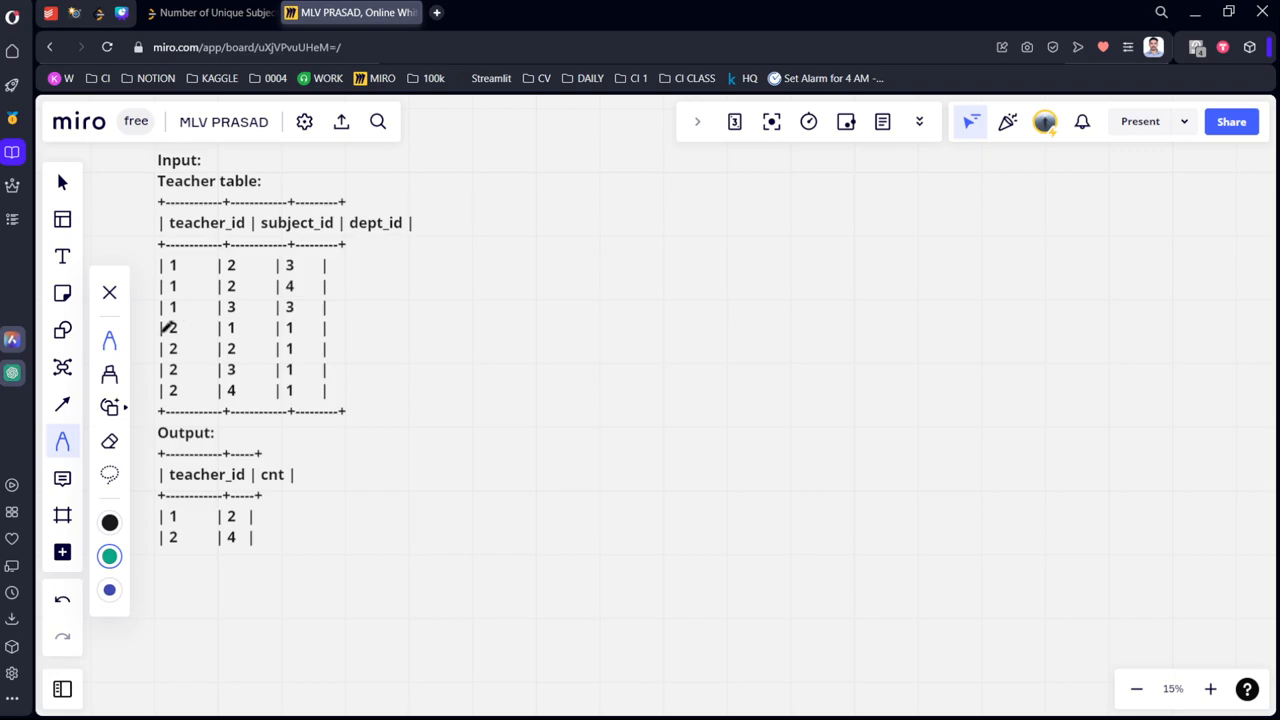
- Bracket each teacher's rows and note teacher 1's subjects 2, 2, 3 give 2 unique
{"action": "left_click_drag", "start_coordinate": [148, 326], "coordinate": [405, 320]}
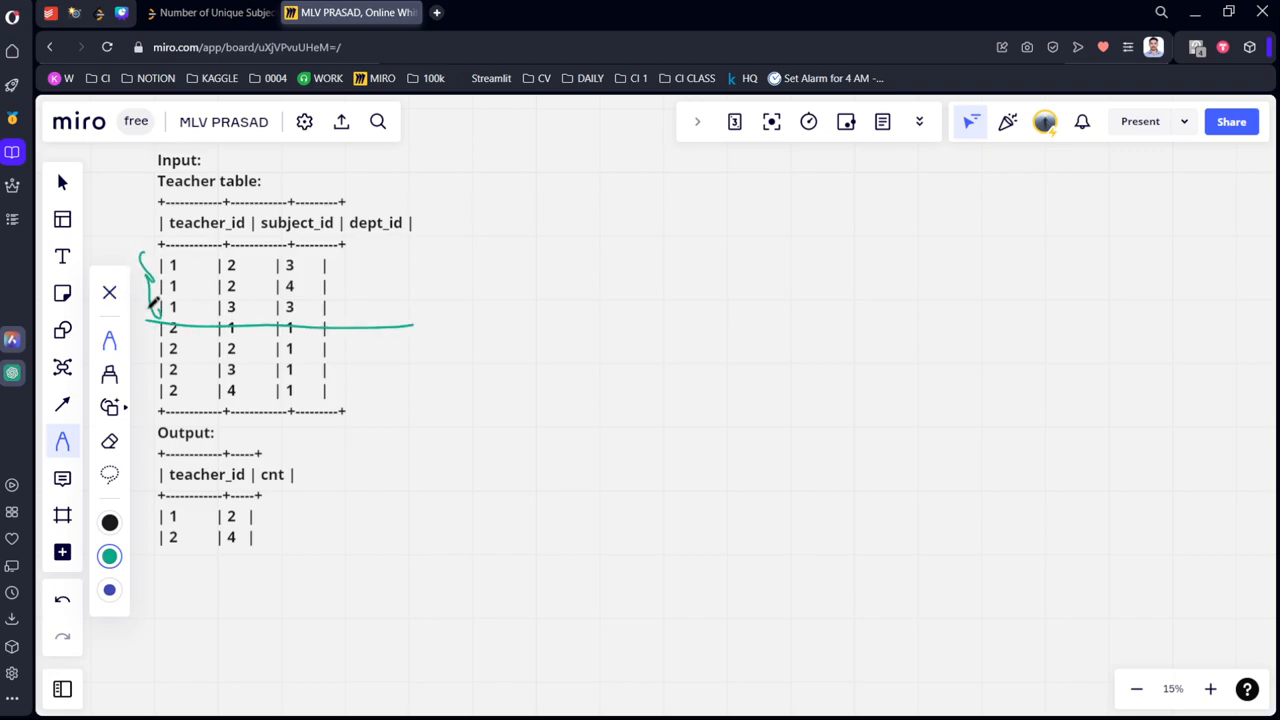
{"action": "left_click_drag", "start_coordinate": [147, 300], "coordinate": [147, 400]}
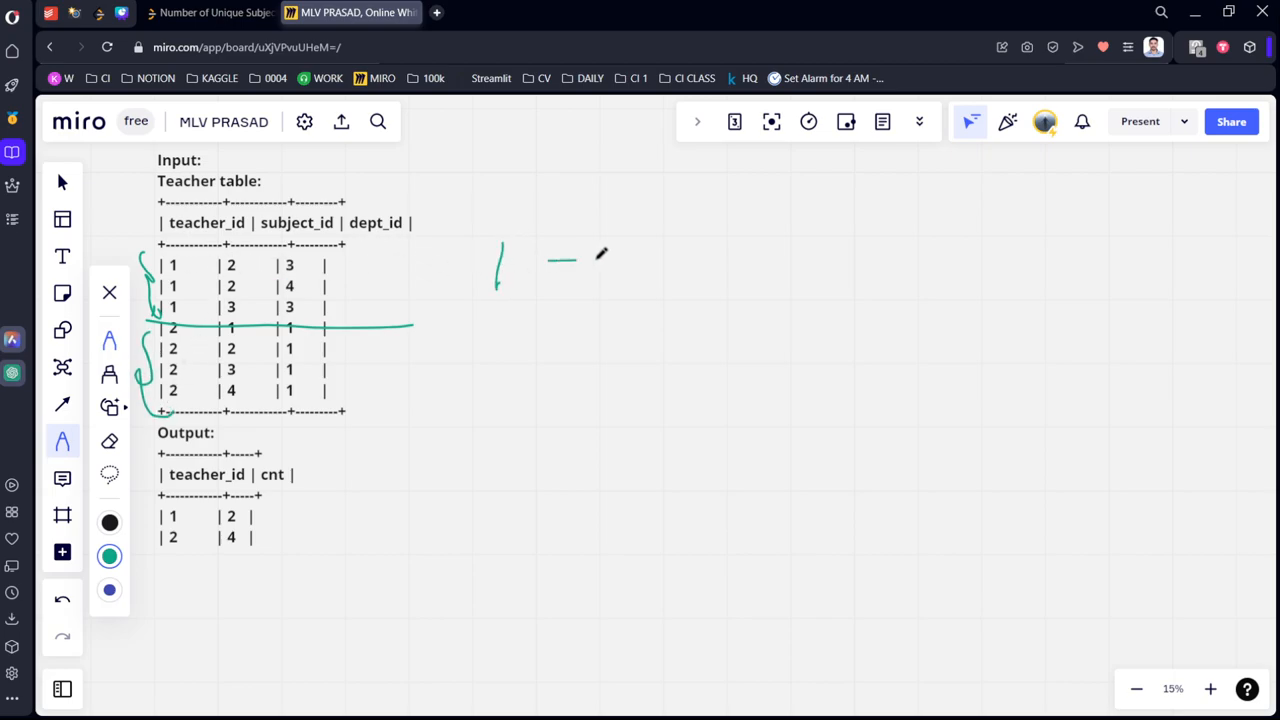
{"action": "left_click_drag", "start_coordinate": [670, 240], "coordinate": [720, 280]}
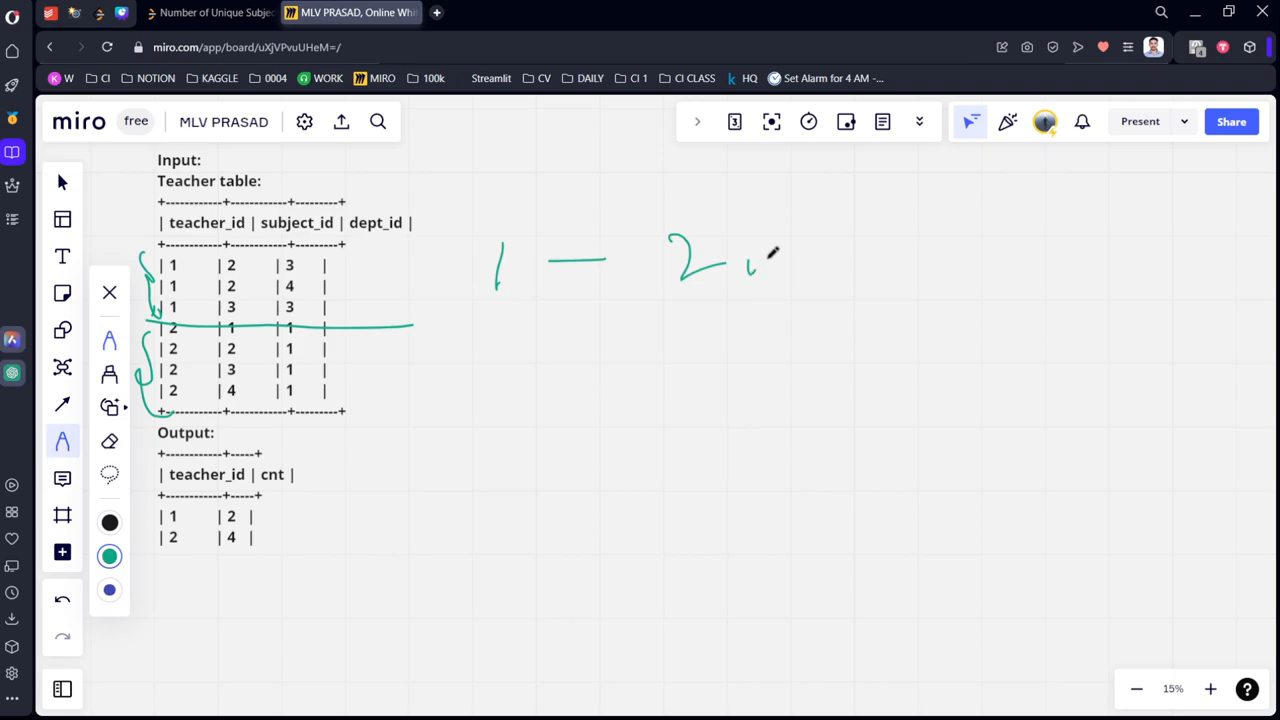
{"action": "left_click_drag", "start_coordinate": [770, 250], "coordinate": [860, 255]}
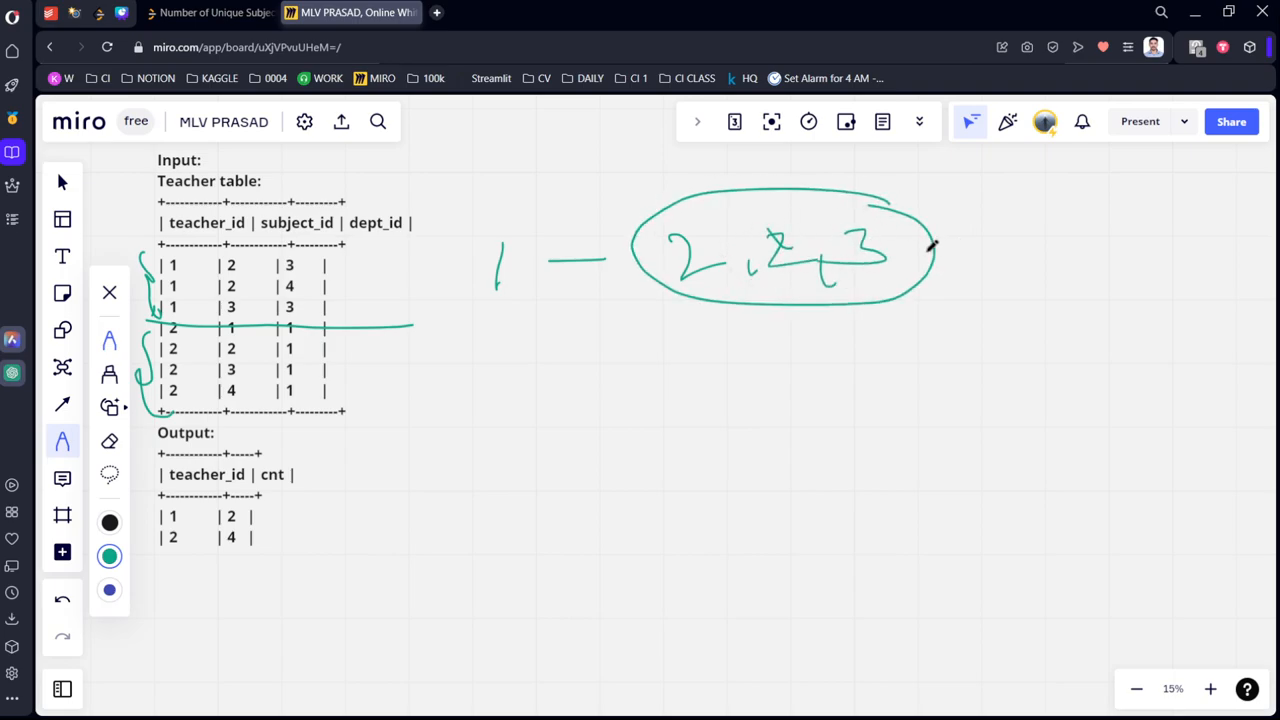
{"action": "left_click_drag", "start_coordinate": [935, 250], "coordinate": [1100, 240]}
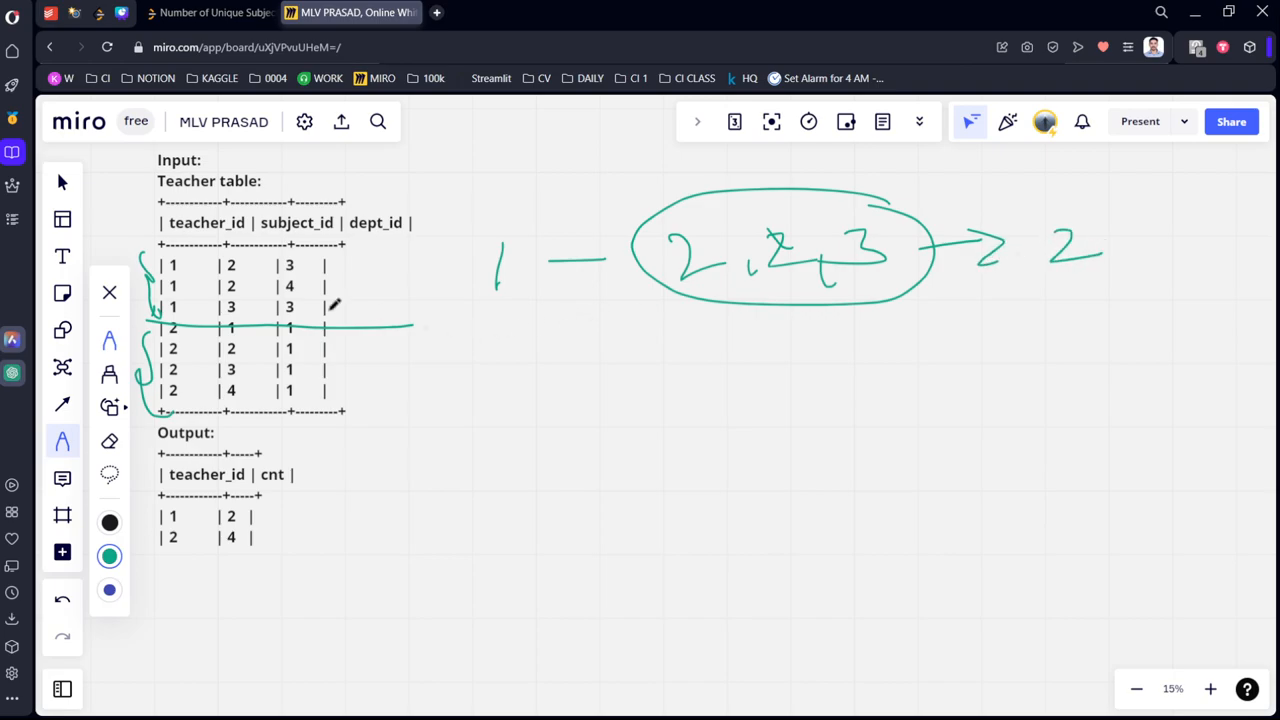
- Sketch teacher 2's subjects 1, 2, 3, 4 as 4 unique, then return to LeetCode
{"action": "left_click_drag", "start_coordinate": [500, 360], "coordinate": [560, 395]}
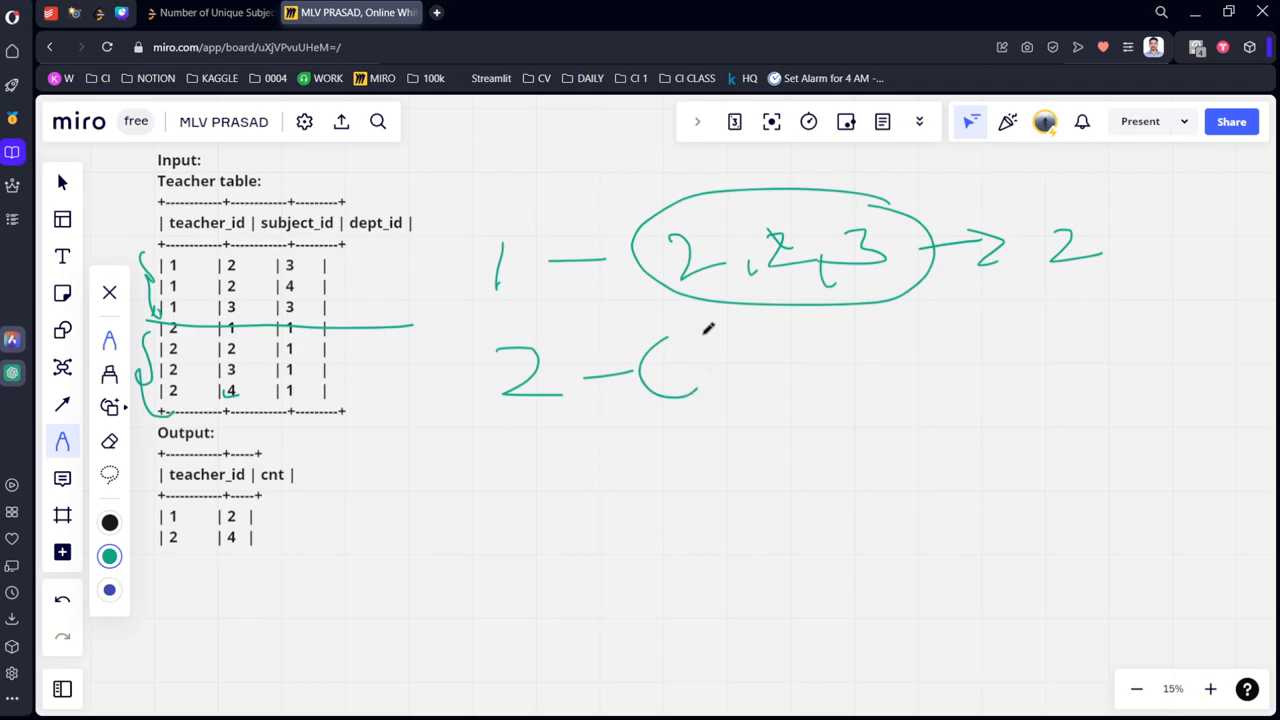
{"action": "left_click_drag", "start_coordinate": [710, 350], "coordinate": [870, 370]}
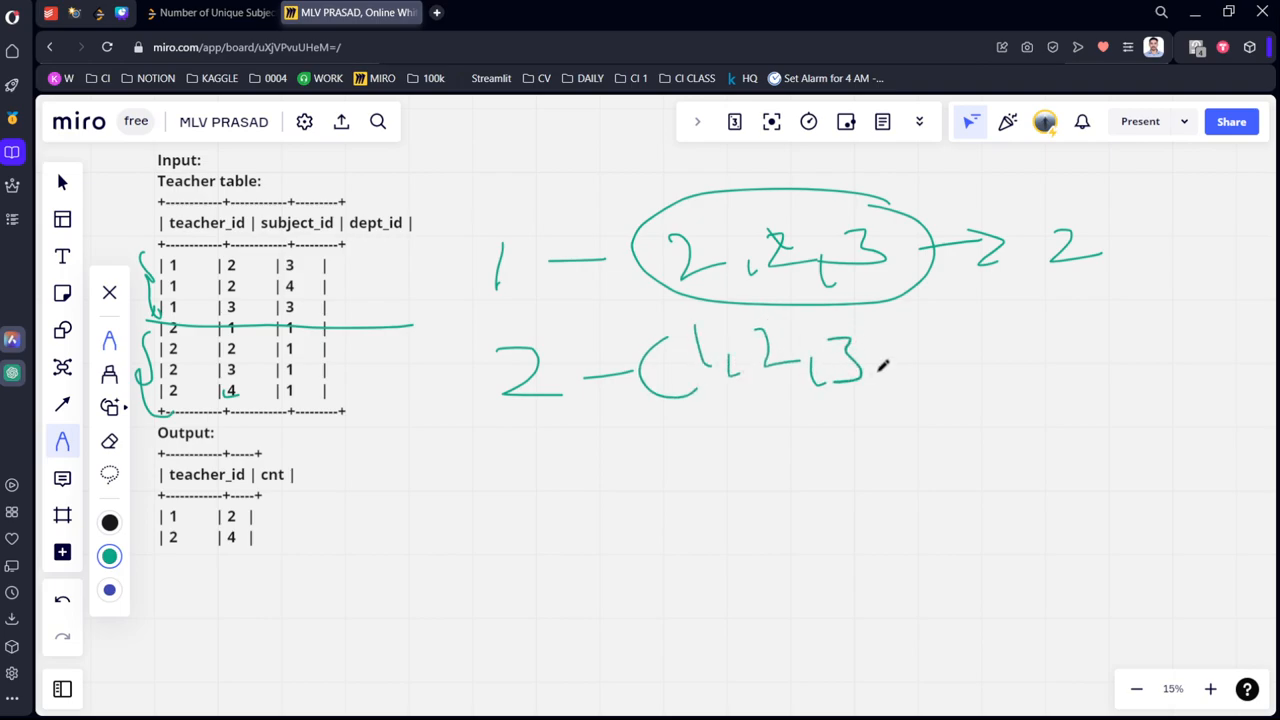
{"action": "left_click_drag", "start_coordinate": [880, 360], "coordinate": [1040, 345]}
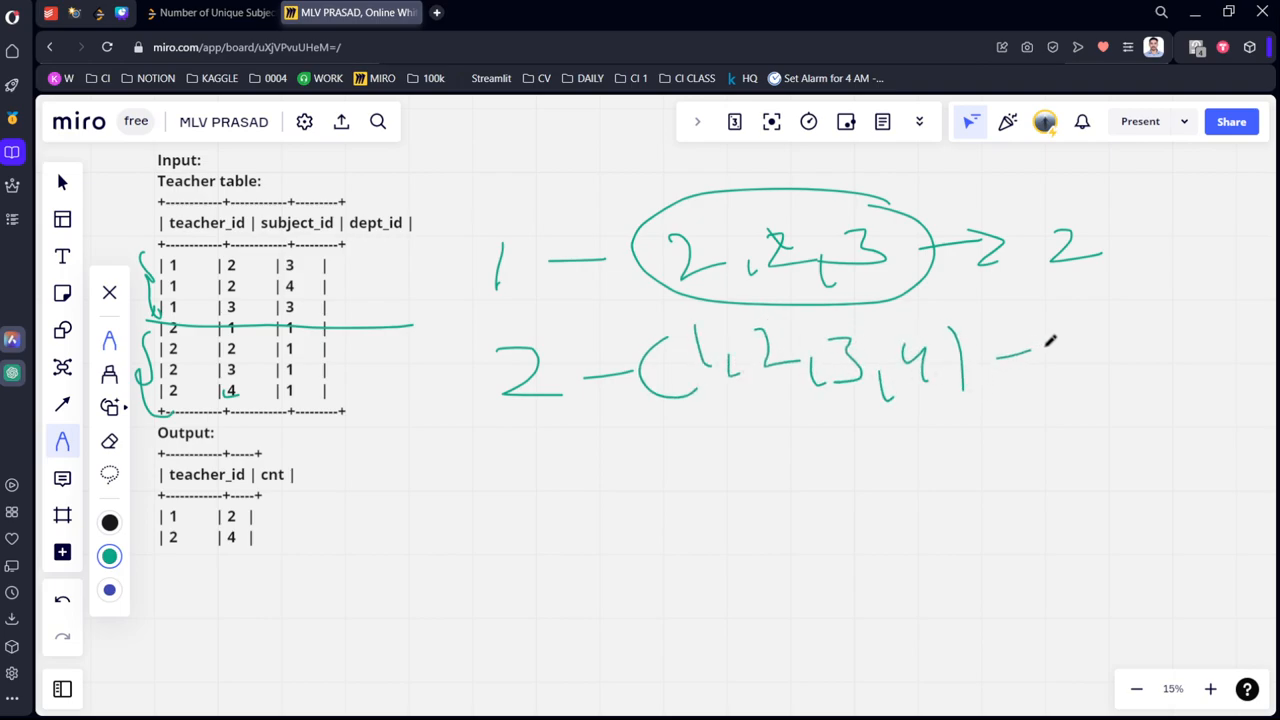
{"action": "left_click_drag", "start_coordinate": [980, 360], "coordinate": [1110, 360]}
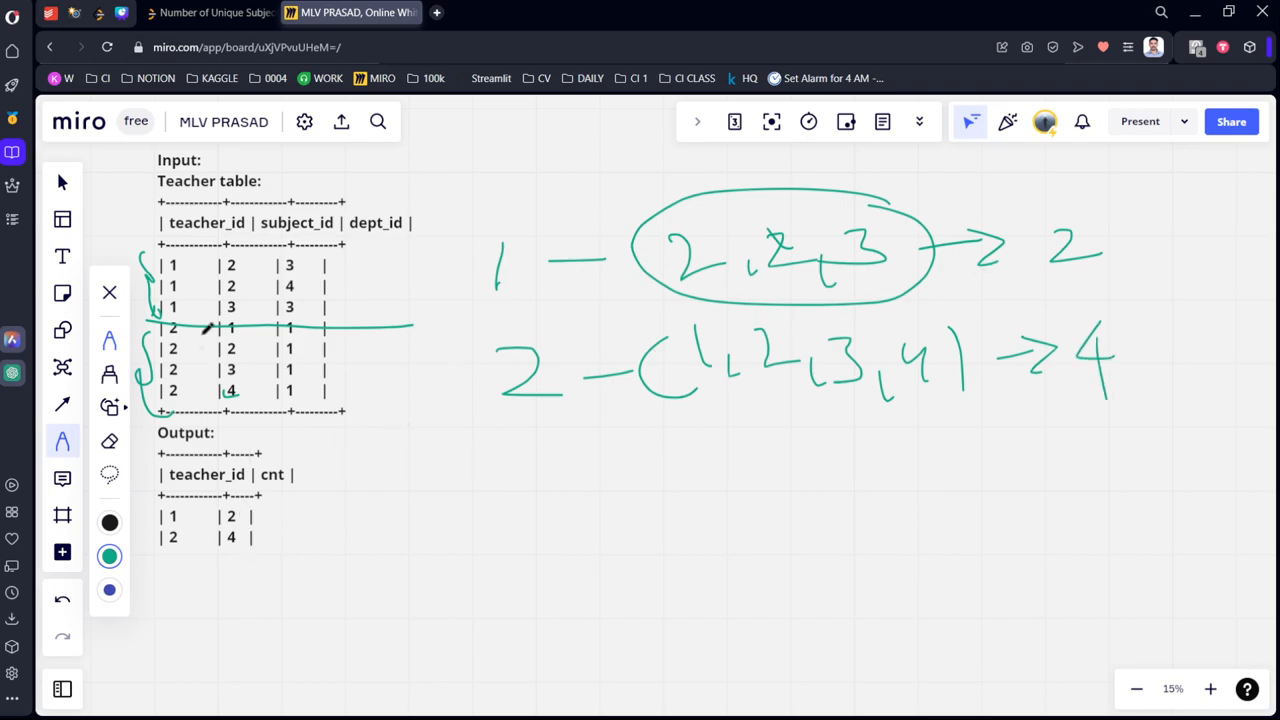
{"action": "mouse_move", "coordinate": [305, 218]}
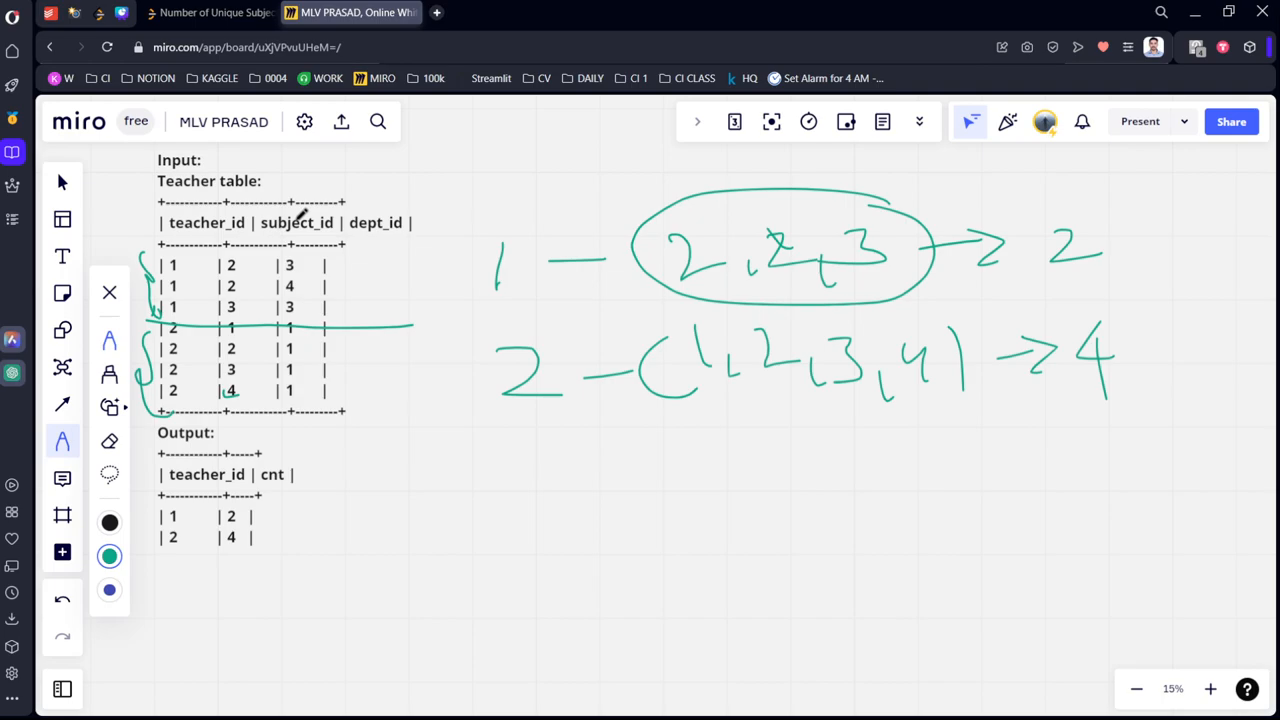
{"action": "mouse_move", "coordinate": [350, 197]}
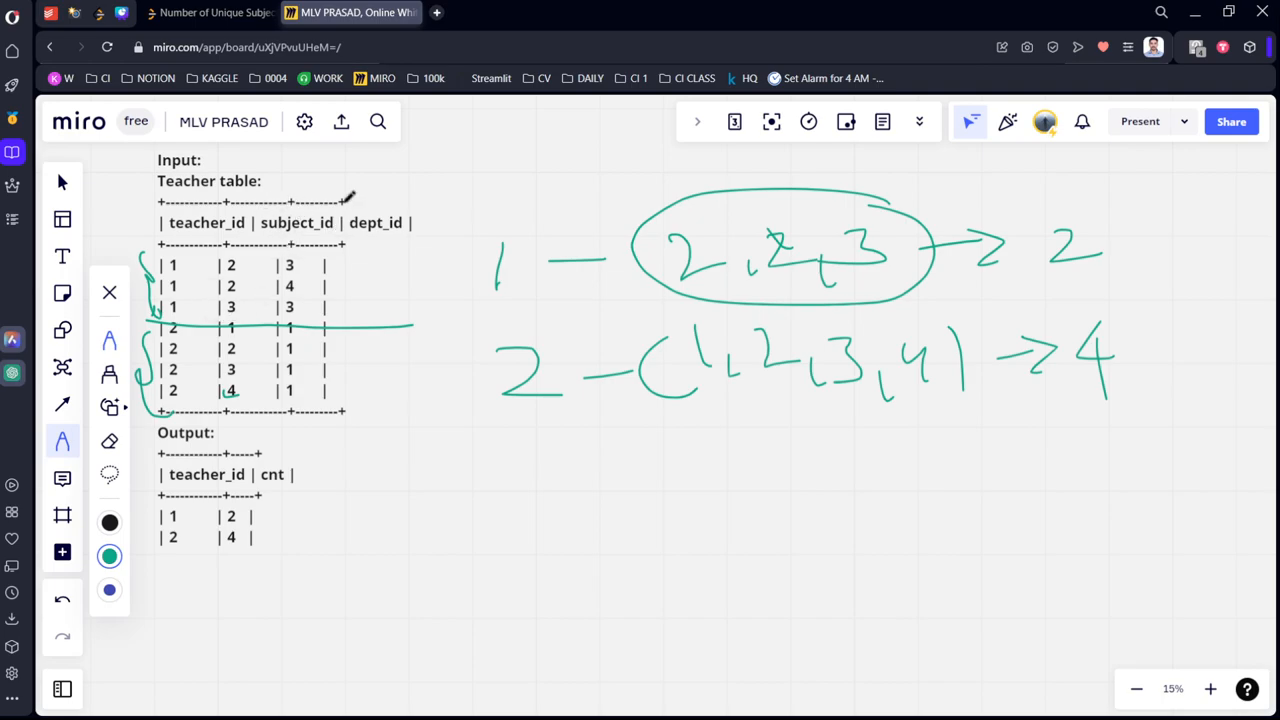
{"action": "mouse_move", "coordinate": [376, 421]}
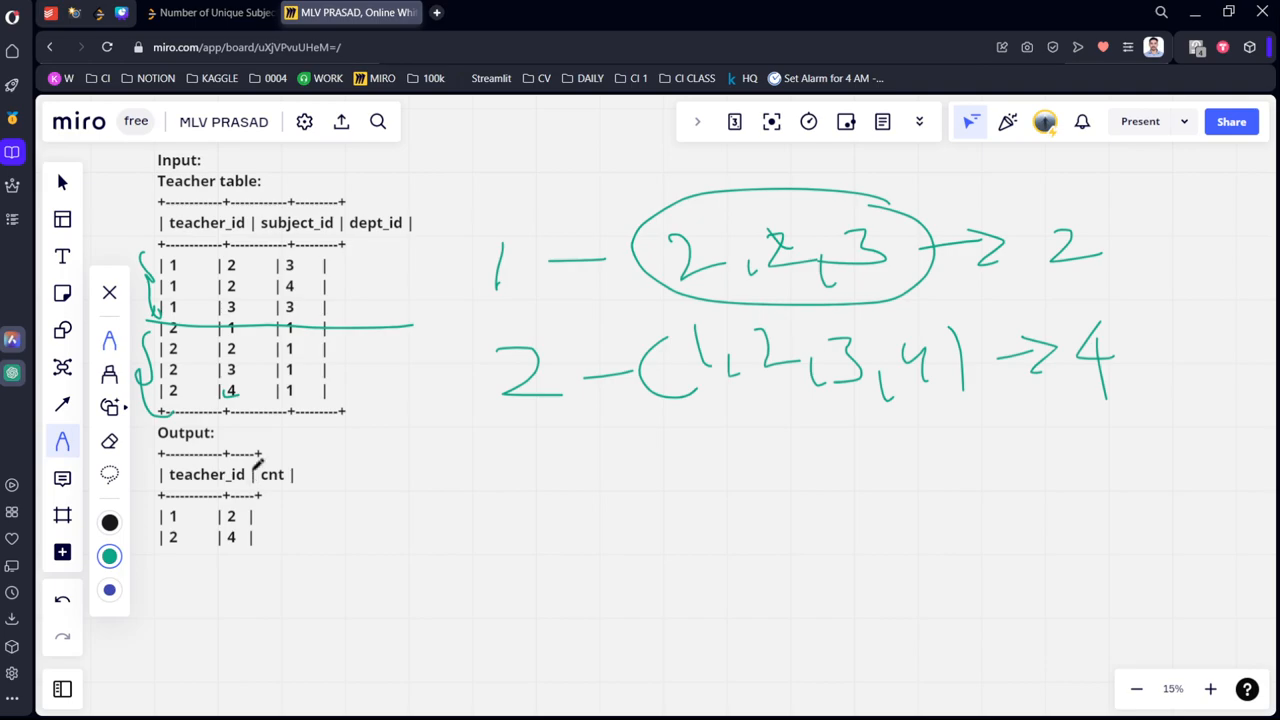
{"action": "left_click", "coordinate": [210, 14]}
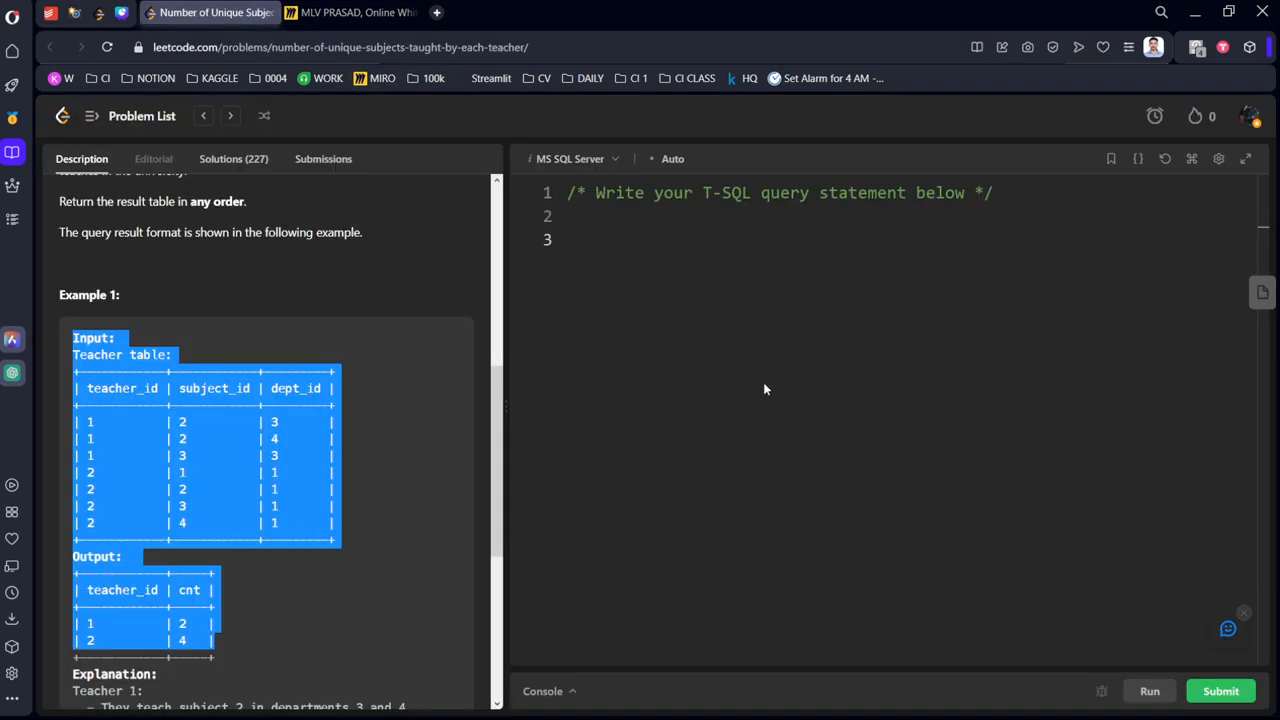
- Write 'from Teacher' in the editor, removing the stray 'where'
{"action": "type", "text": "fro"}
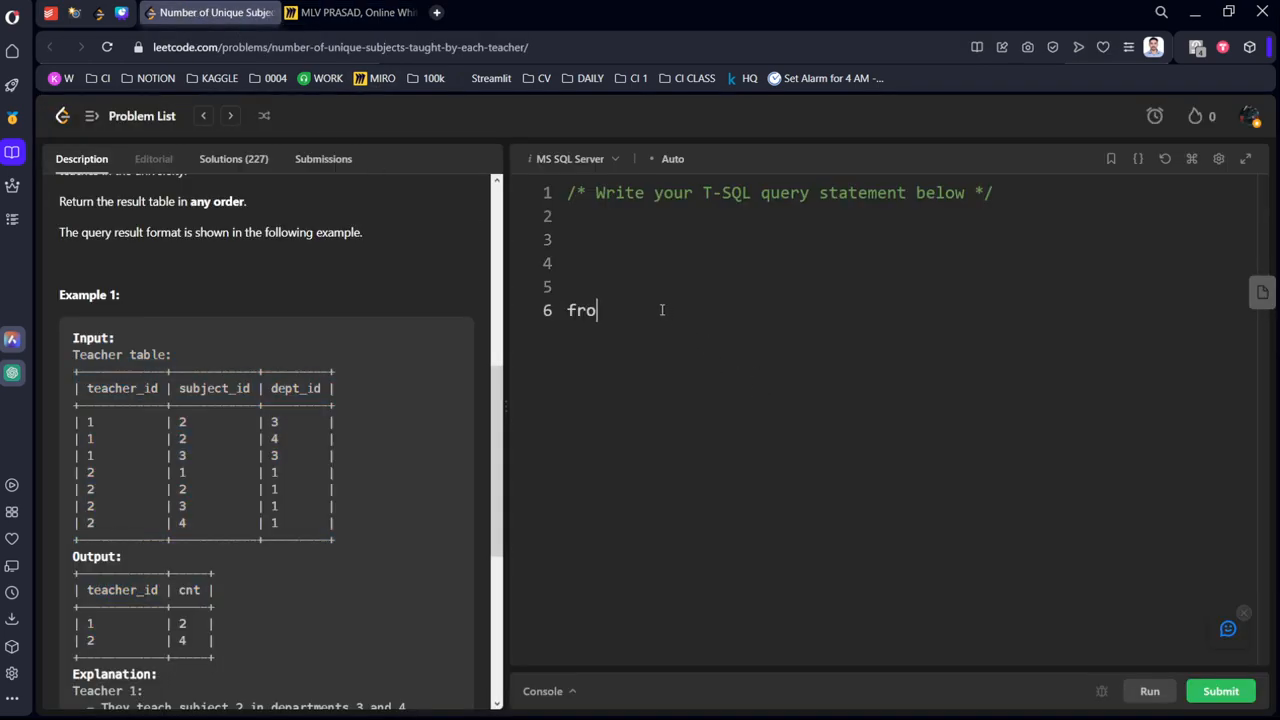
{"action": "type", "text": "m"}
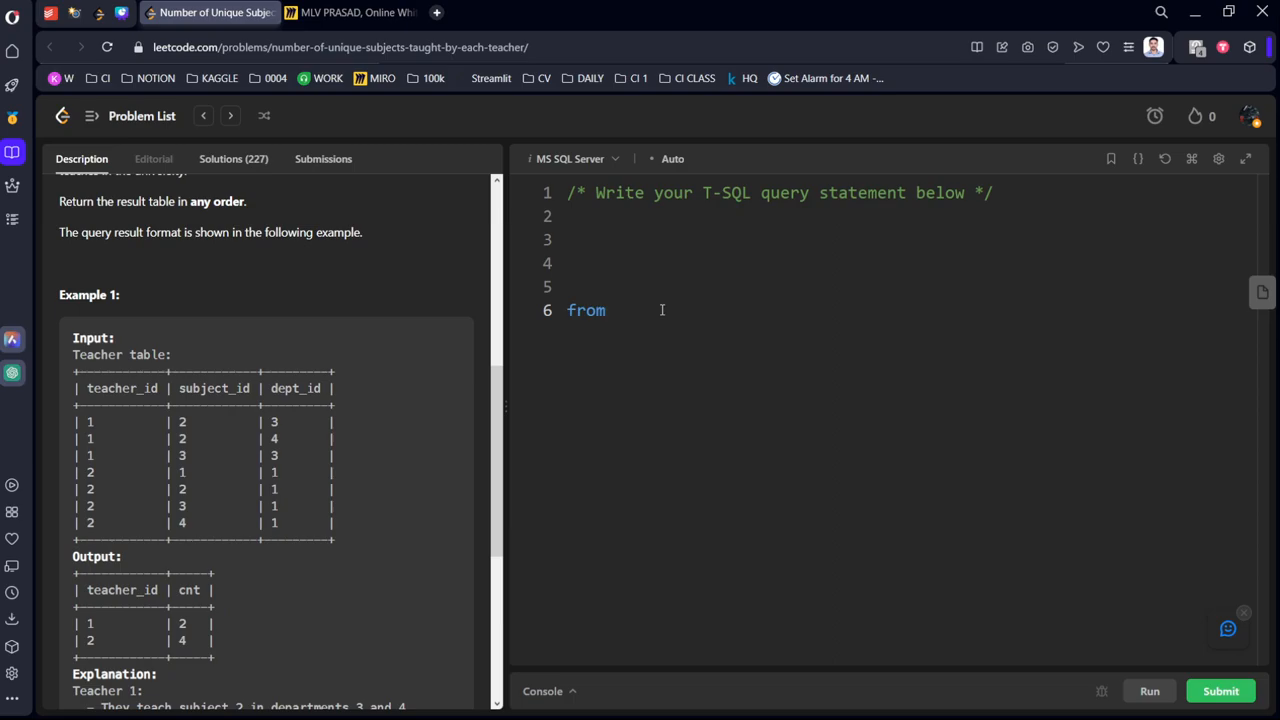
{"action": "type", "text": "T"}
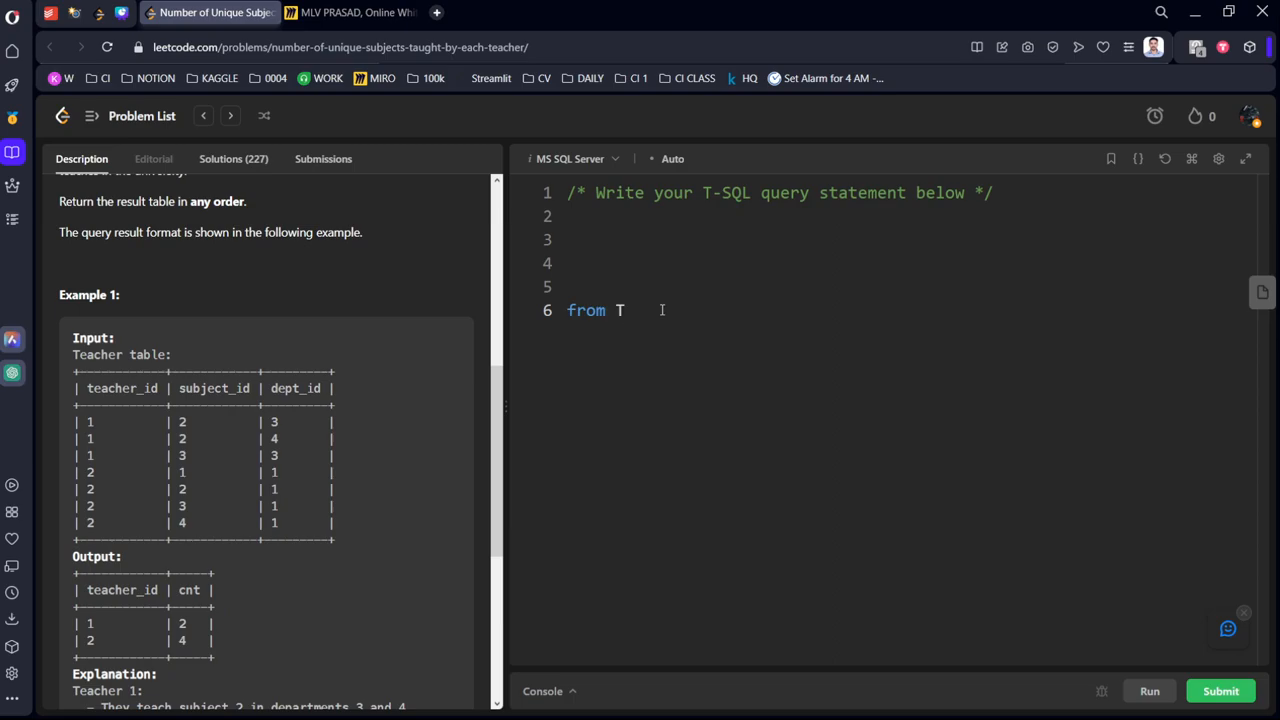
{"action": "type", "text": "eacher"}
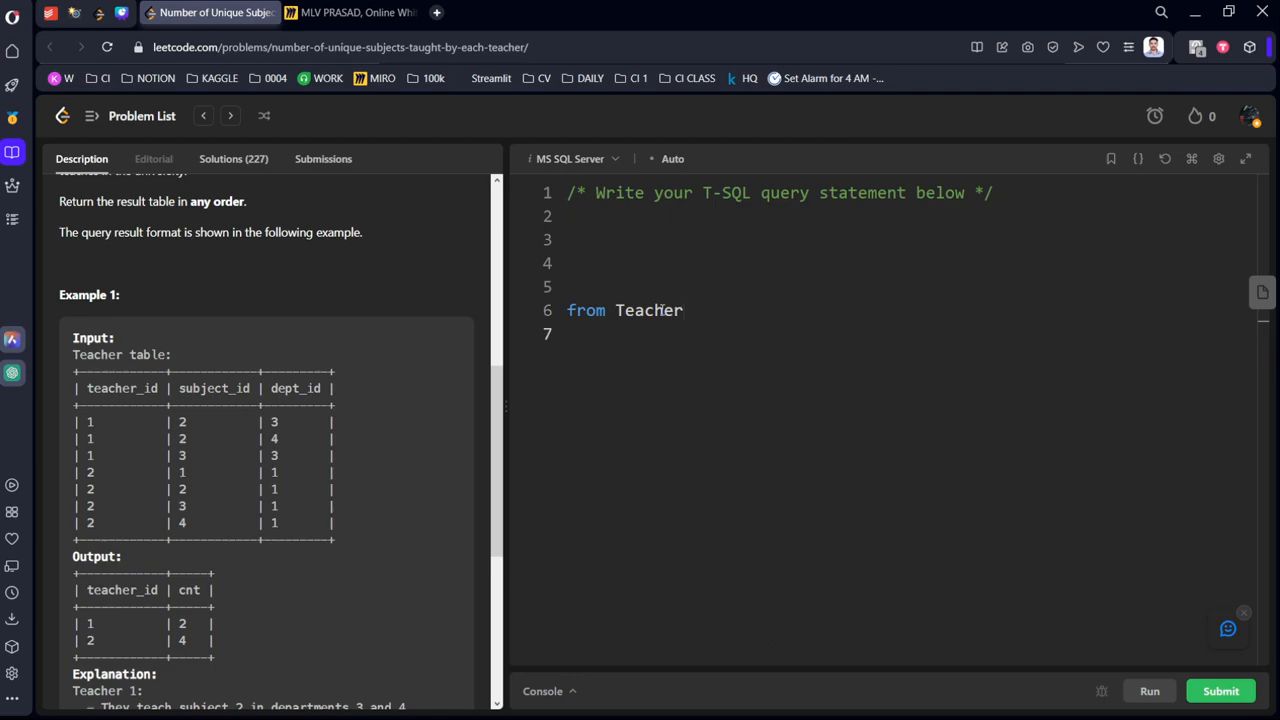
{"action": "type", "text": "whe"}
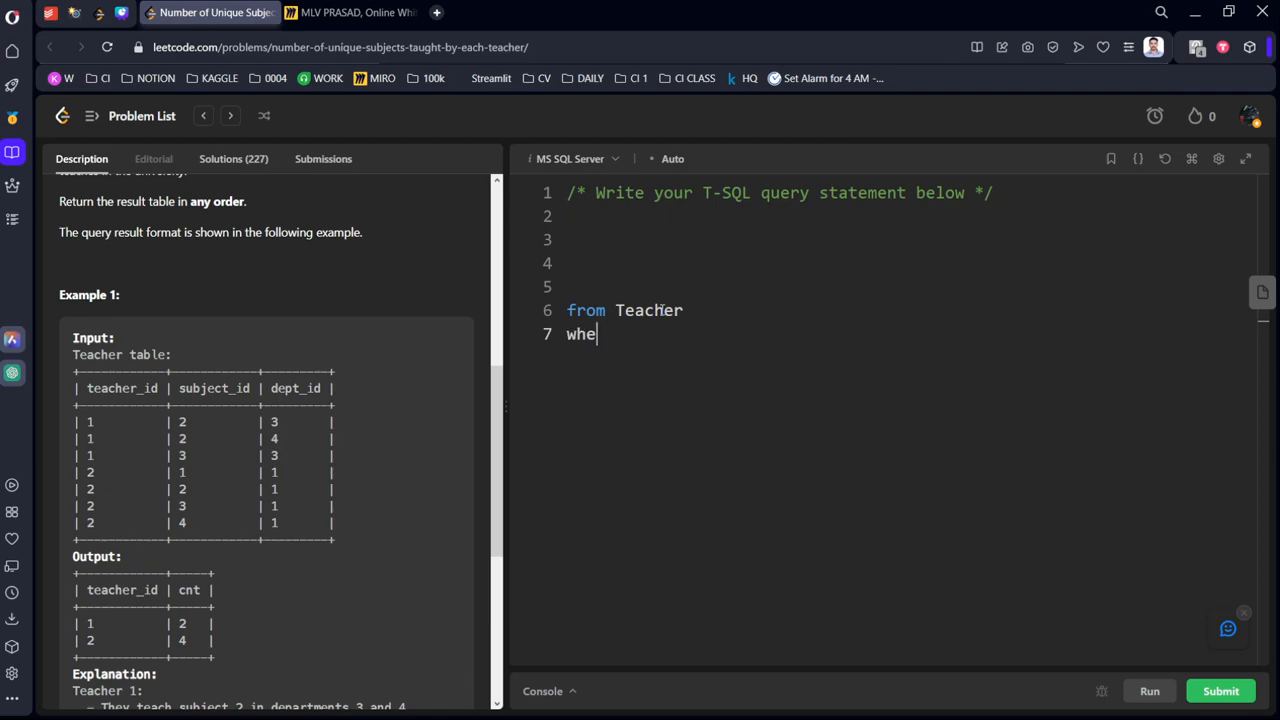
{"action": "type", "text": "re"}
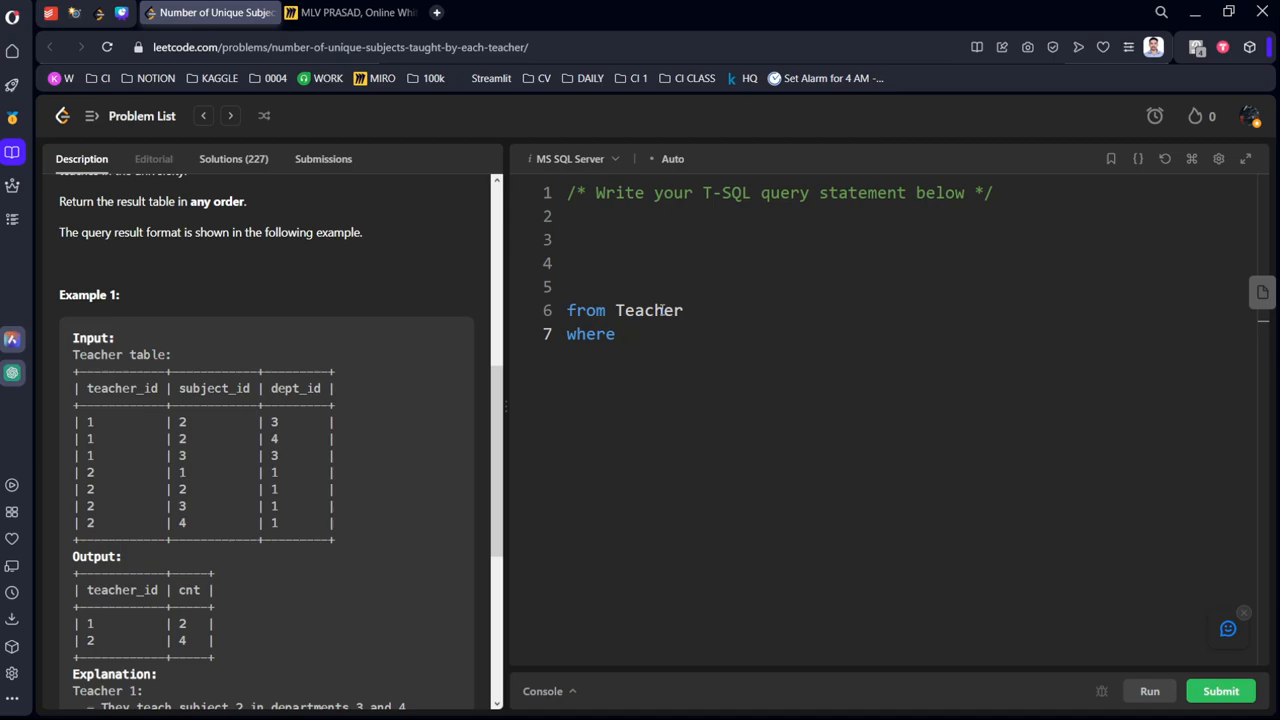
{"action": "key", "text": "Backspace"}
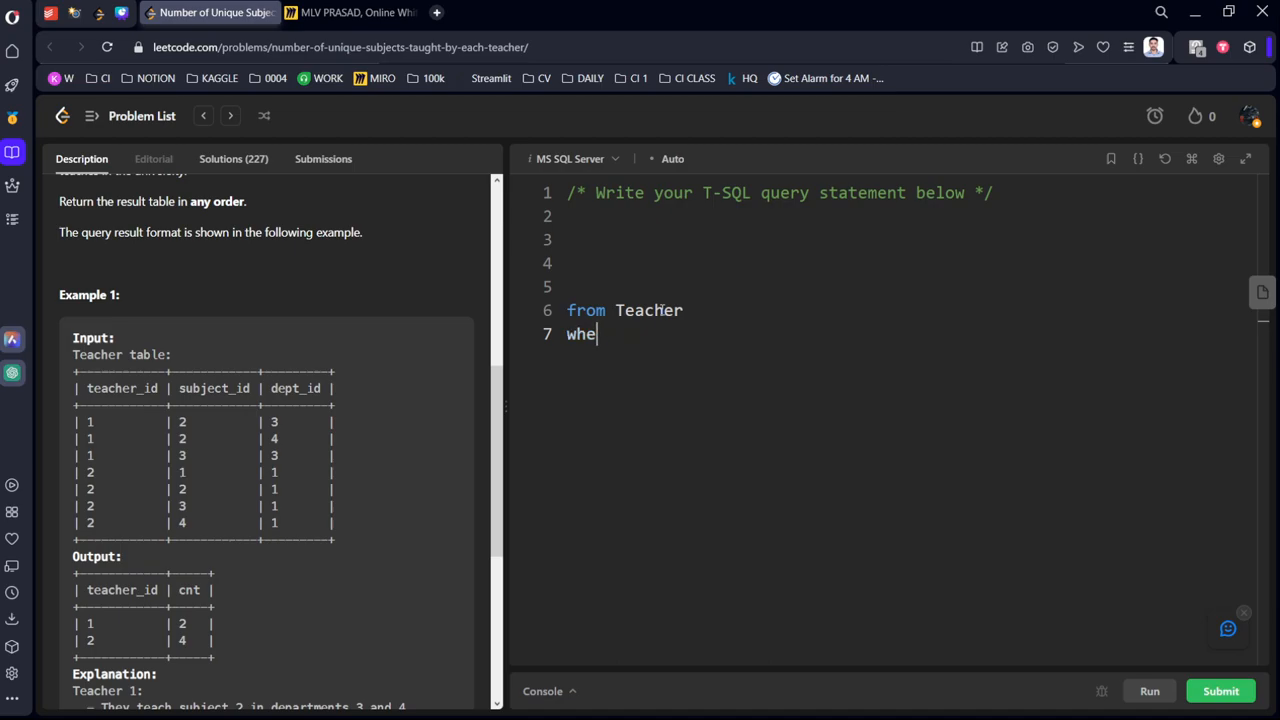
- Add 'group by teacher_id' below the from clause
{"action": "type", "text": "grou"}
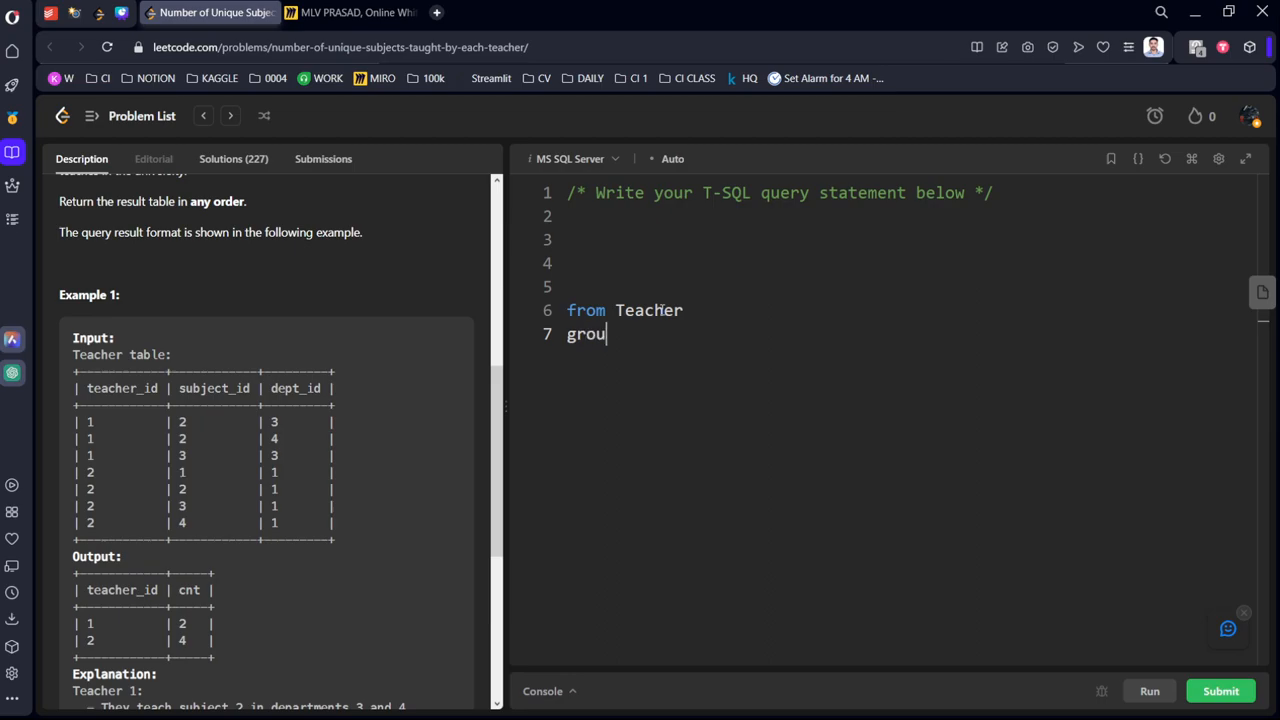
{"action": "type", "text": "p by"}
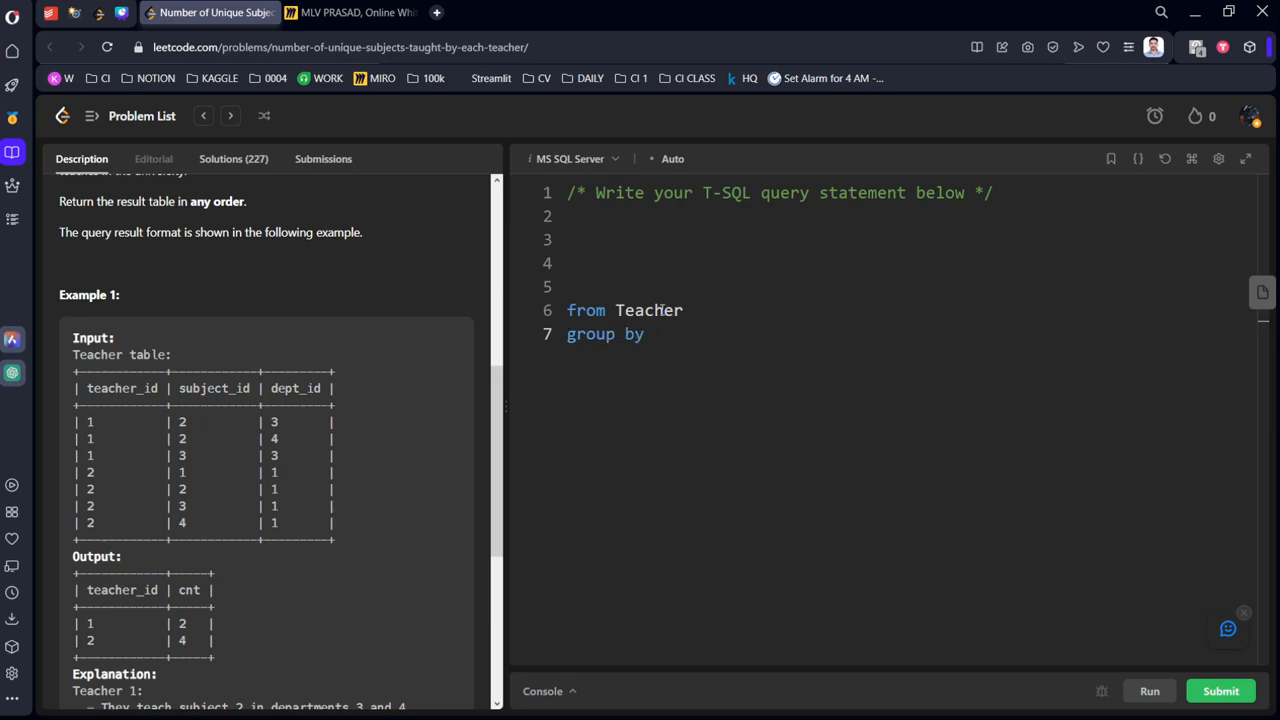
{"action": "type", "text": "teacher_"}
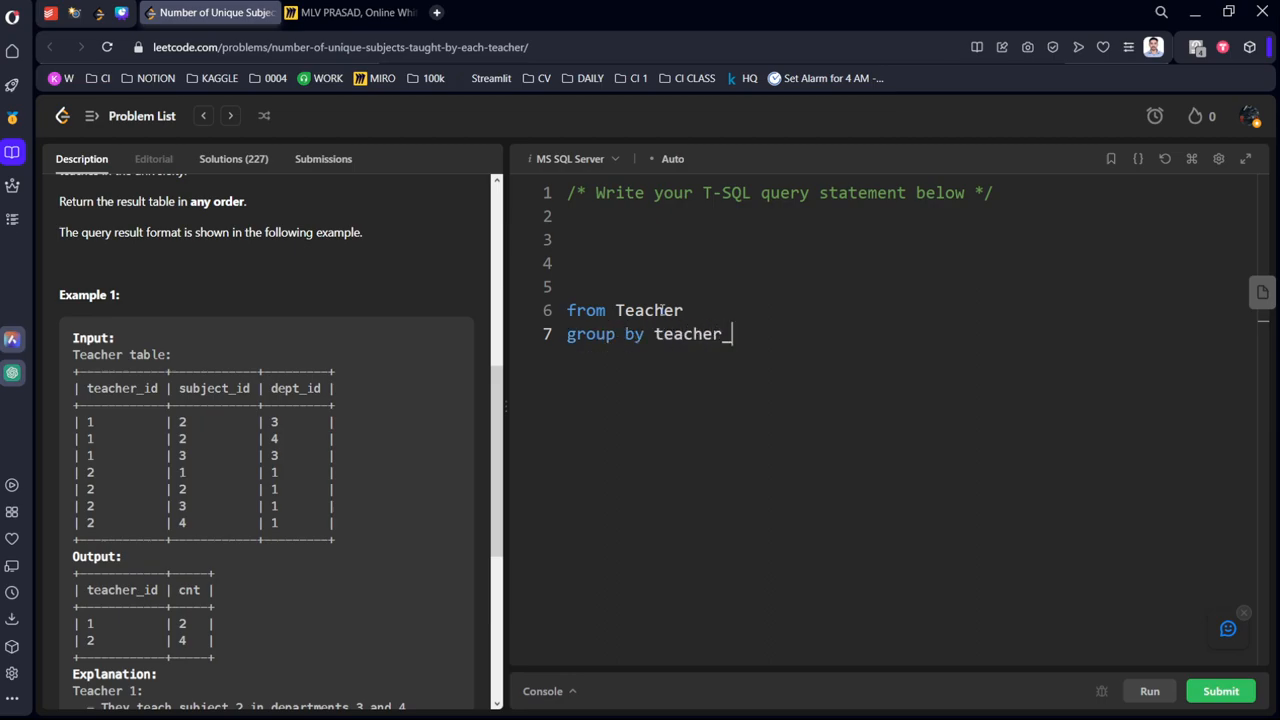
{"action": "type", "text": "id"}
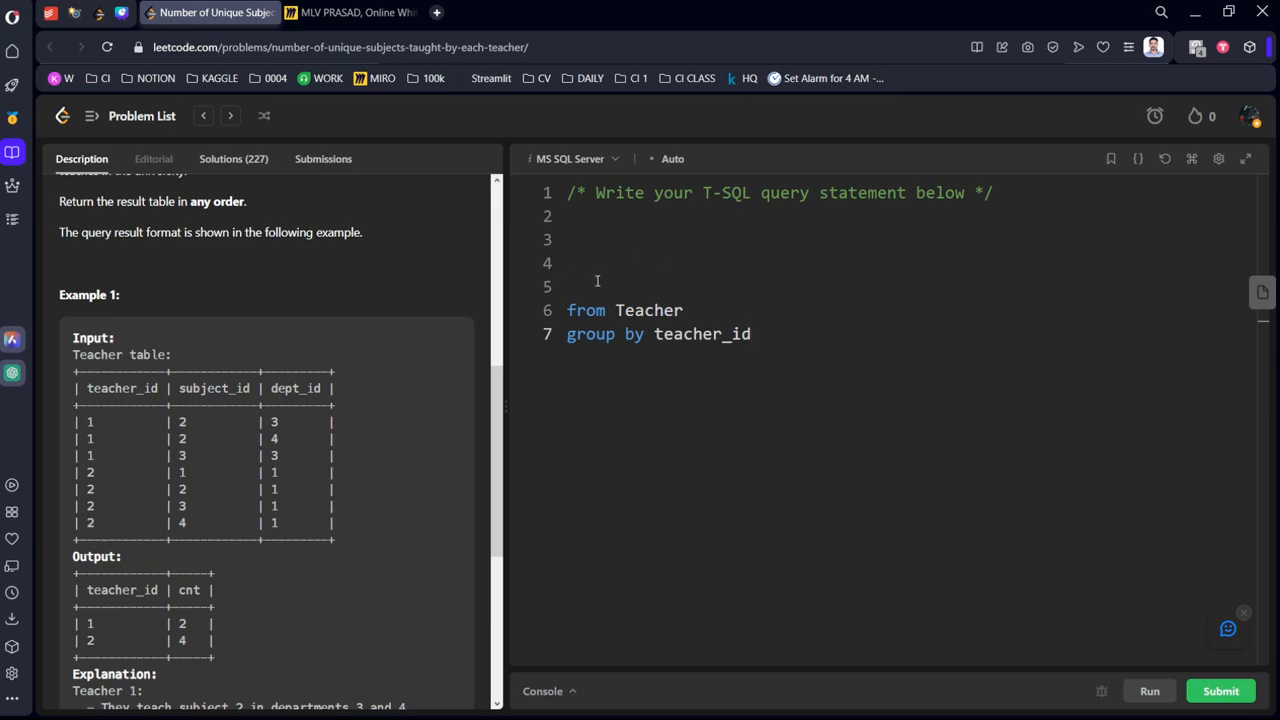
- Write 'select teacher_id, count(distinct subject_id) as cnt', correcting the misspelled select
{"action": "type", "text": "seelct"}
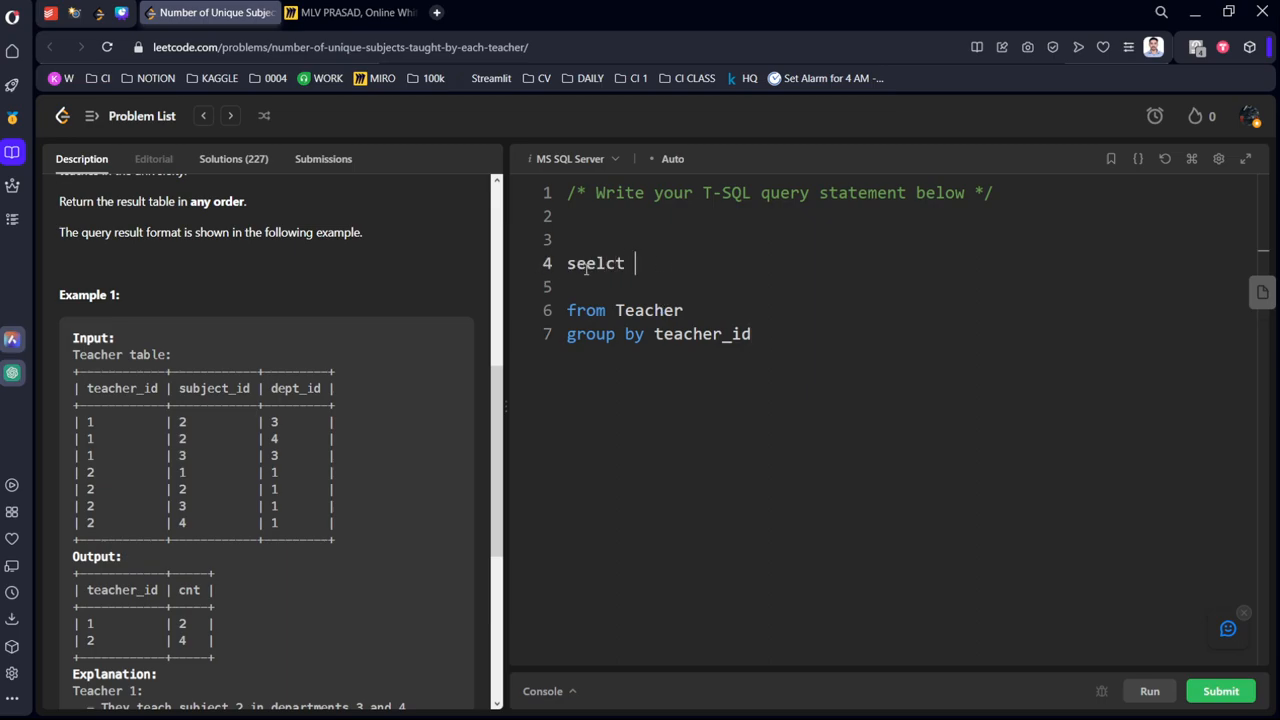
{"action": "type", "text": "teacher_"}
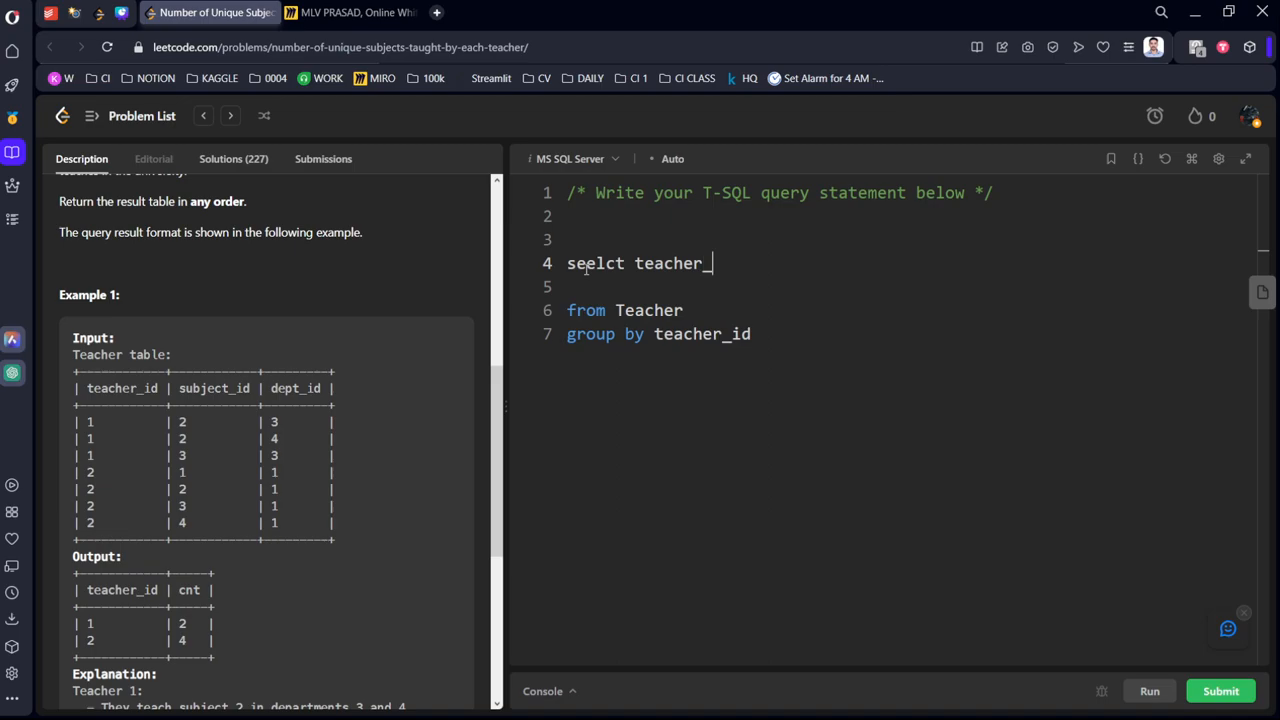
{"action": "type", "text": "id"}
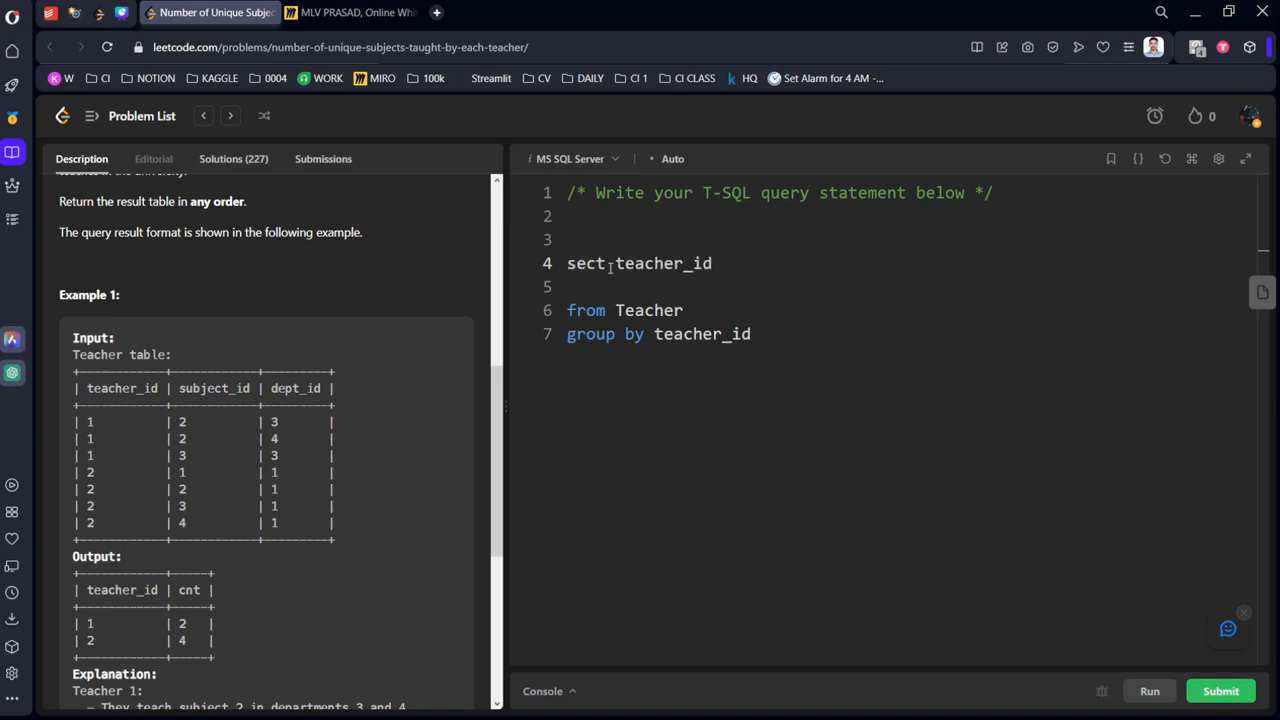
{"action": "type", "text": "elect"}
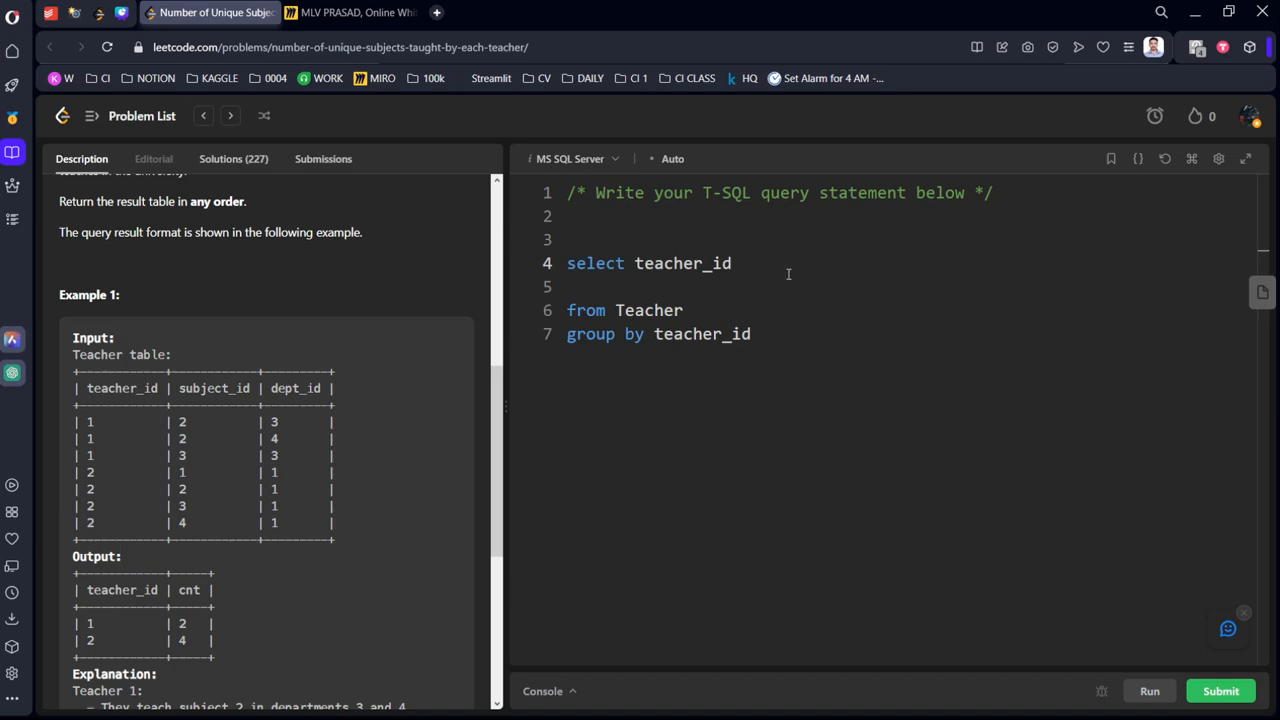
{"action": "type", "text": ", cou"}
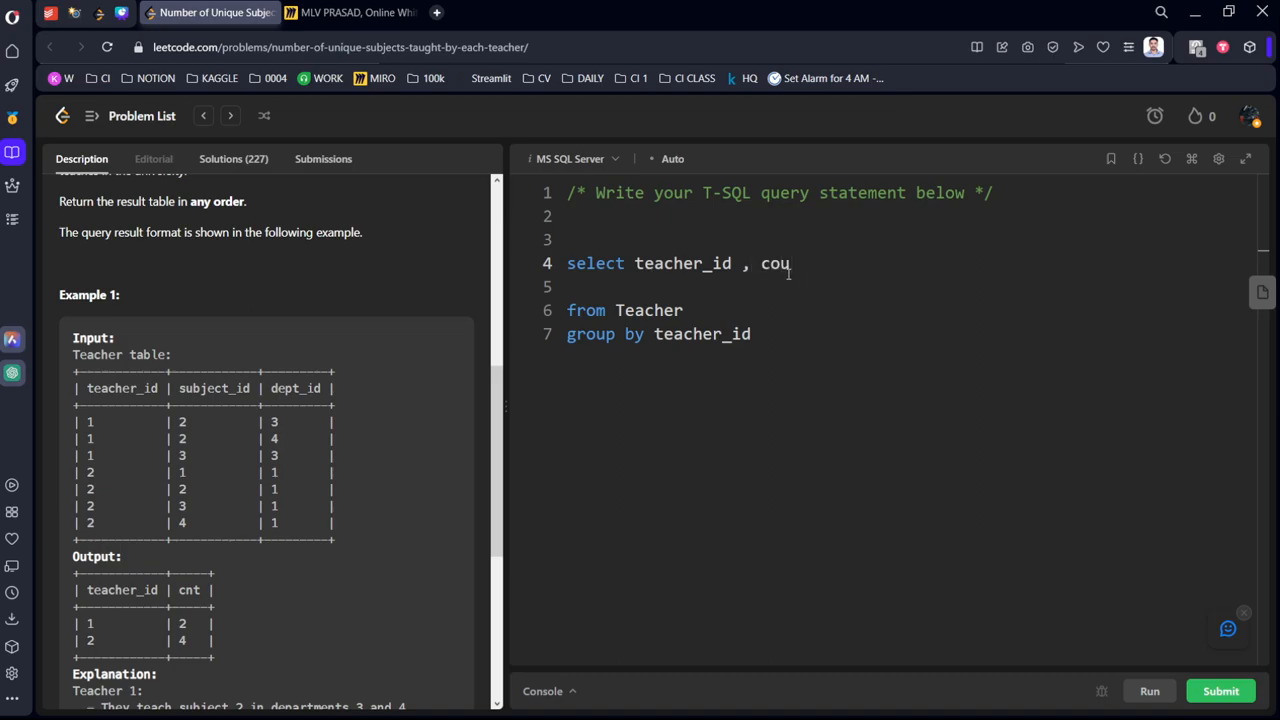
{"action": "type", "text": "nt(distinct s"}
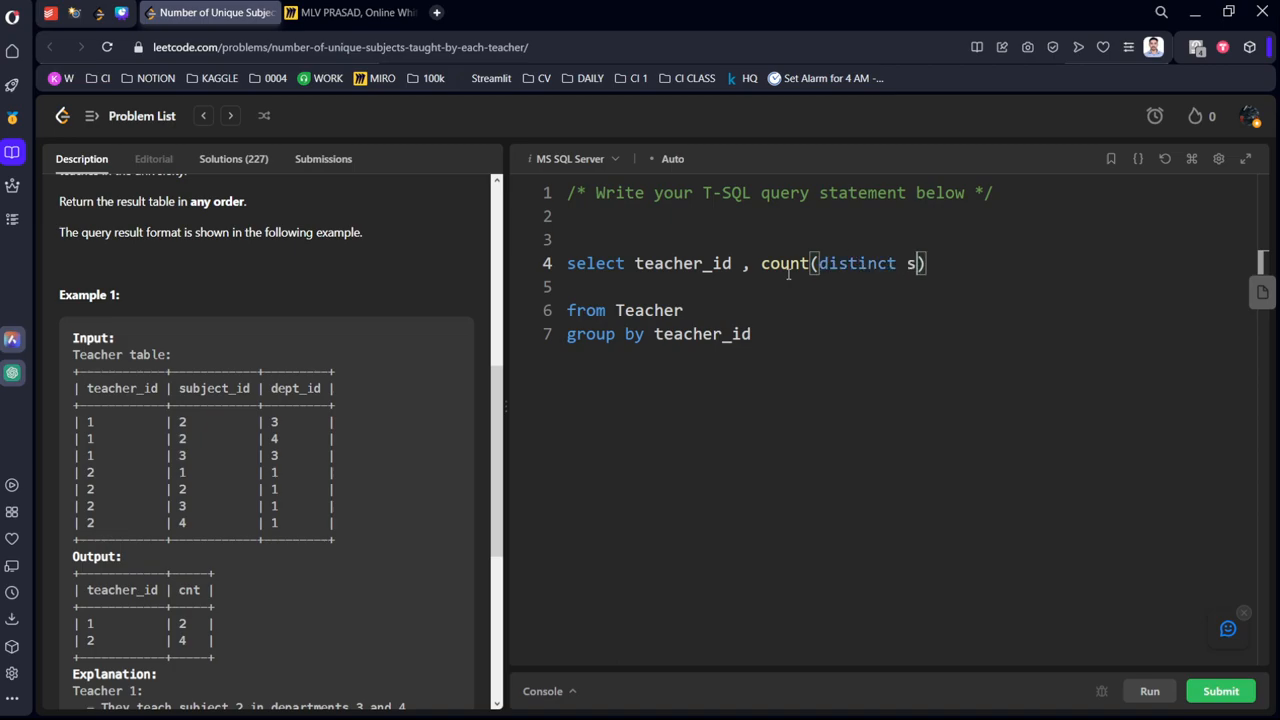
{"action": "type", "text": "ybje"}
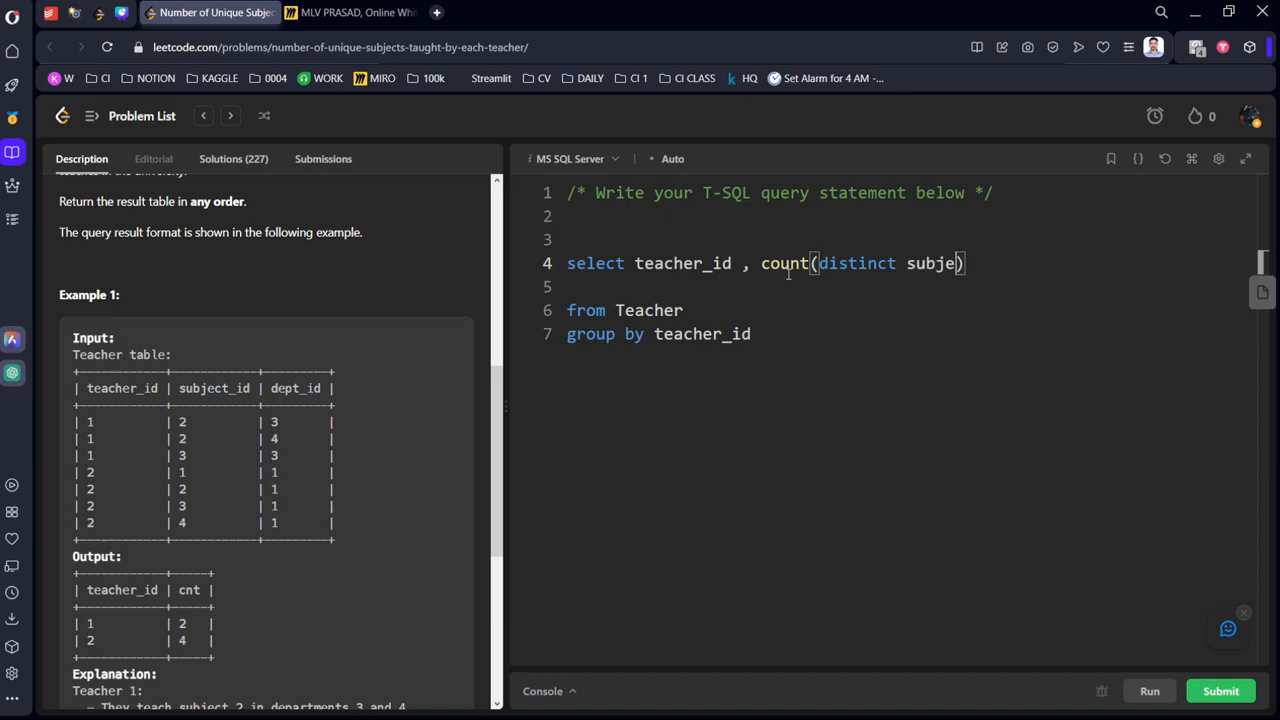
{"action": "type", "text": "ct_id"}
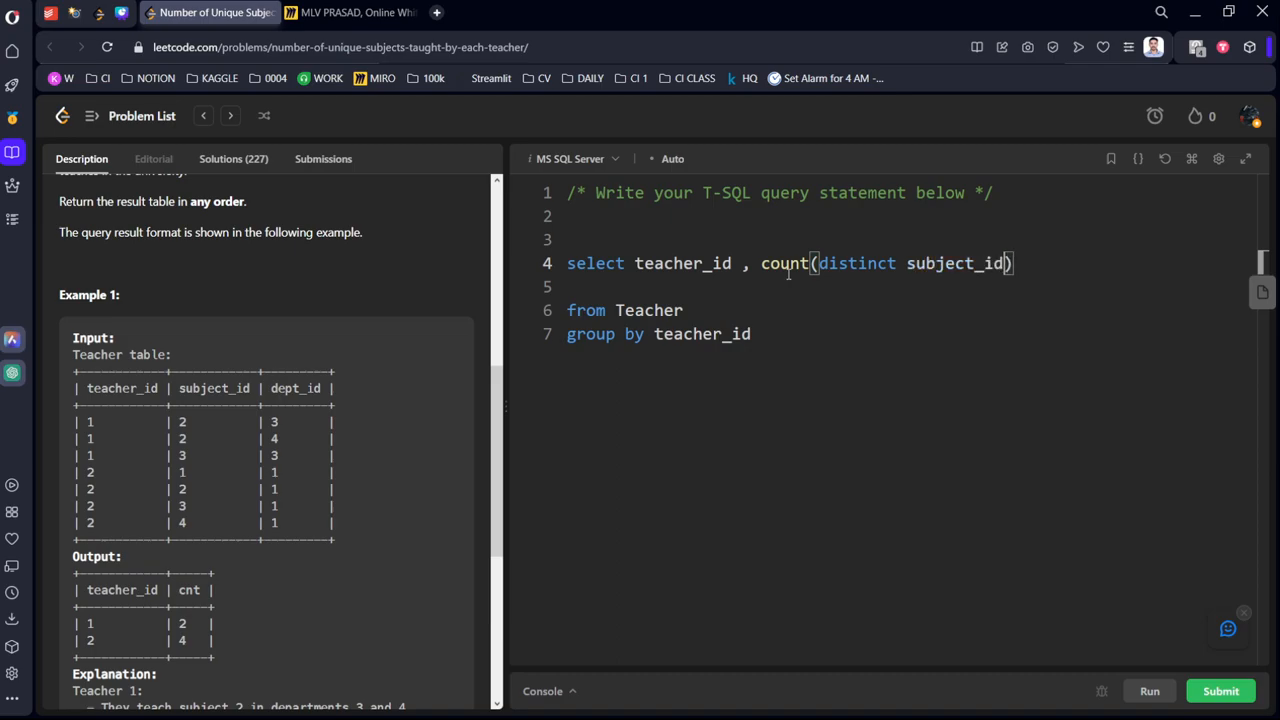
{"action": "type", "text": "as c"}
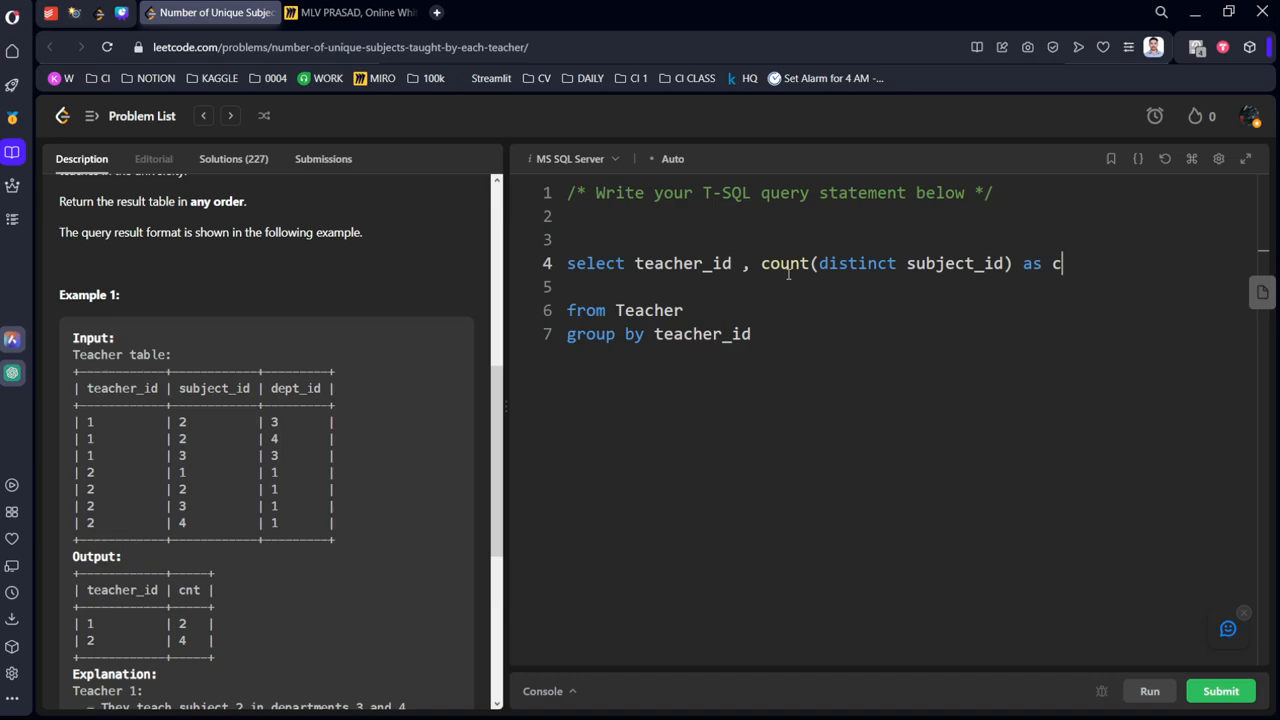
{"action": "type", "text": "nt"}
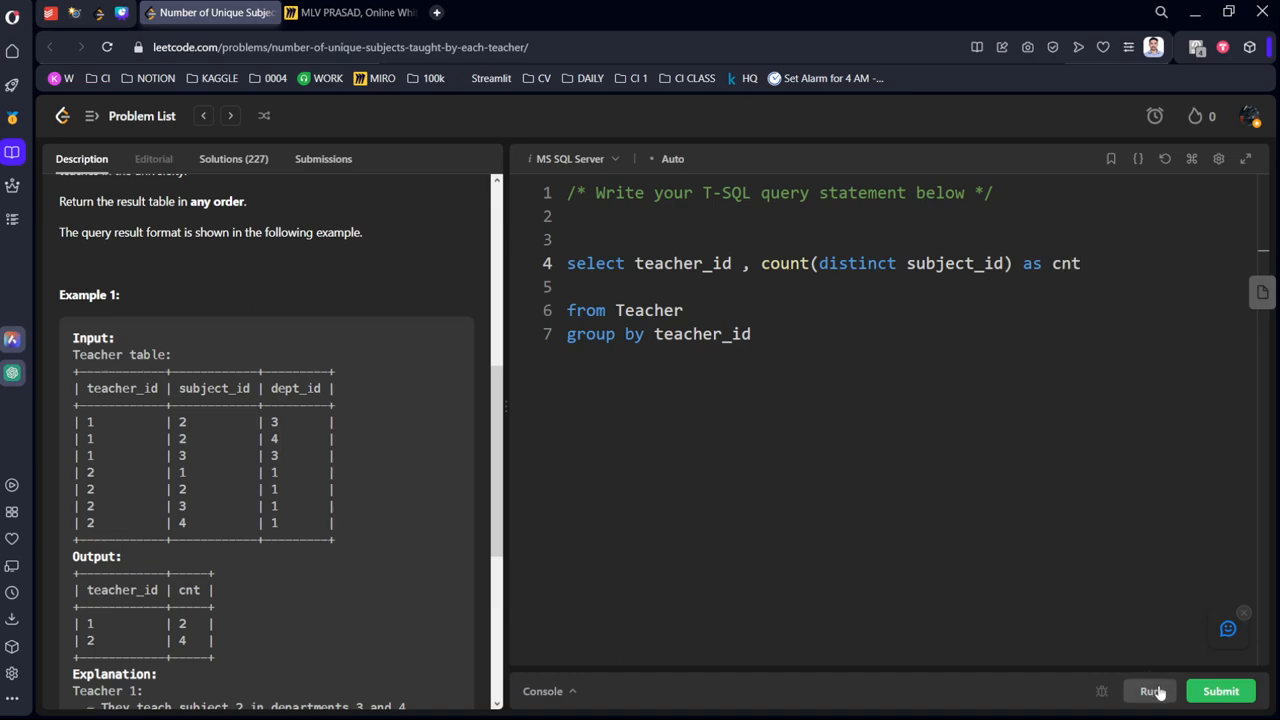
- Run and submit the query until Accepted, then go back to the Description tab
{"action": "left_click", "coordinate": [1156, 691]}
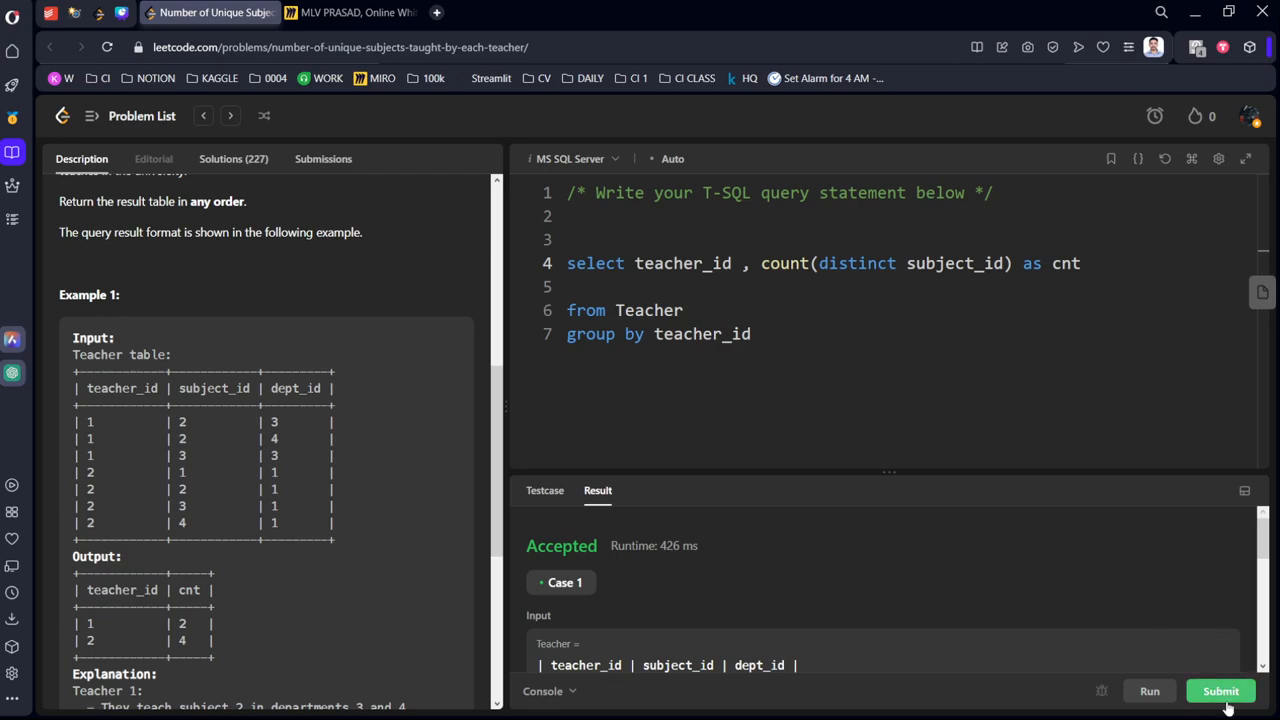
{"action": "left_click", "coordinate": [1220, 692]}
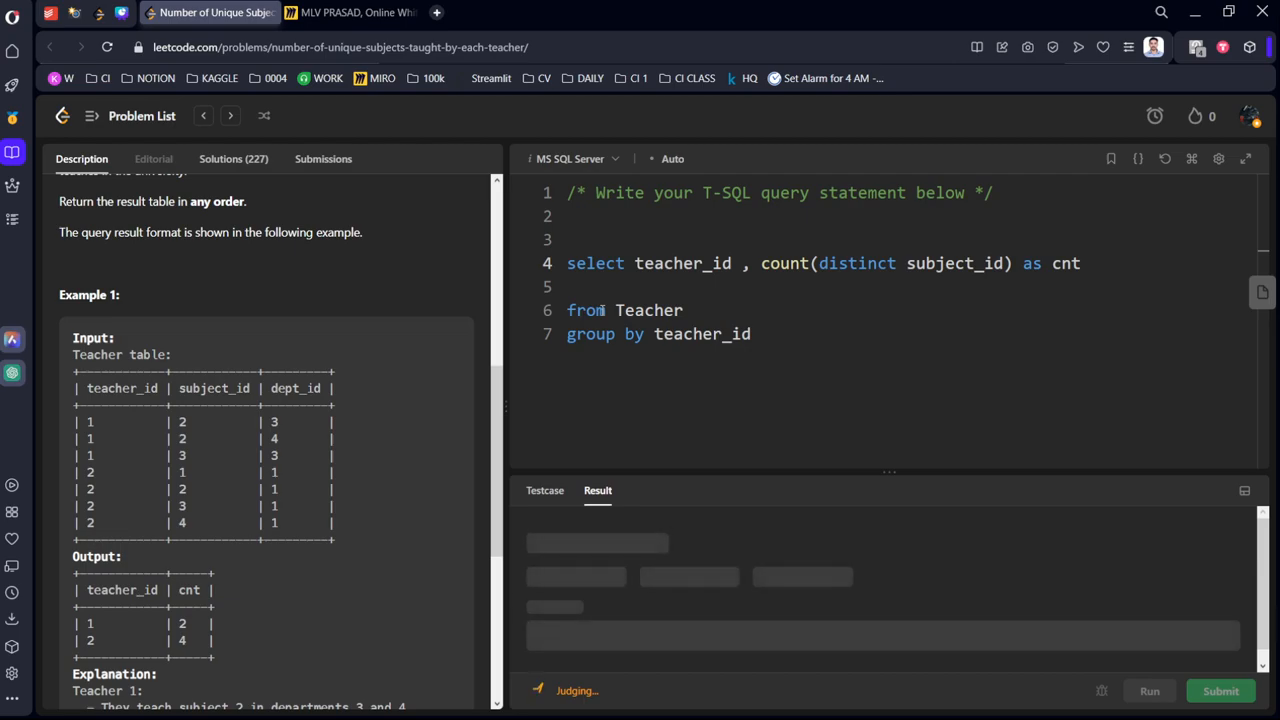
{"action": "left_click", "coordinate": [1220, 692]}
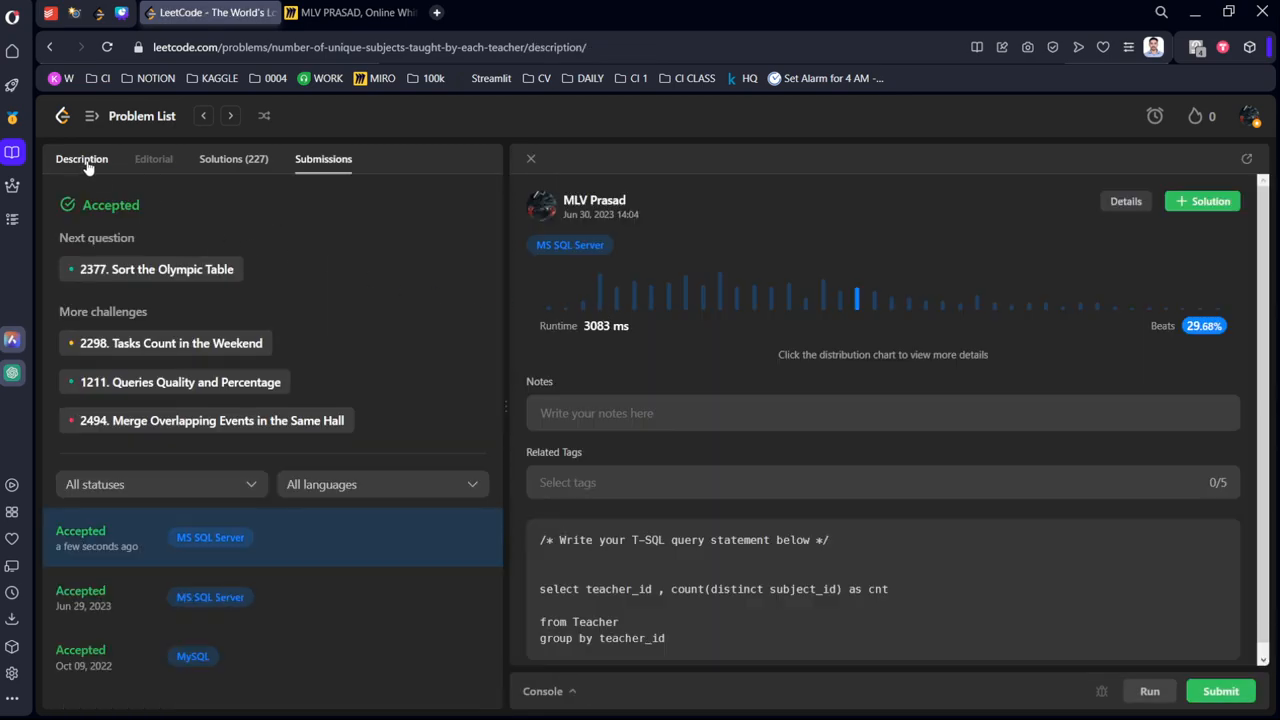
{"action": "left_click", "coordinate": [81, 159]}
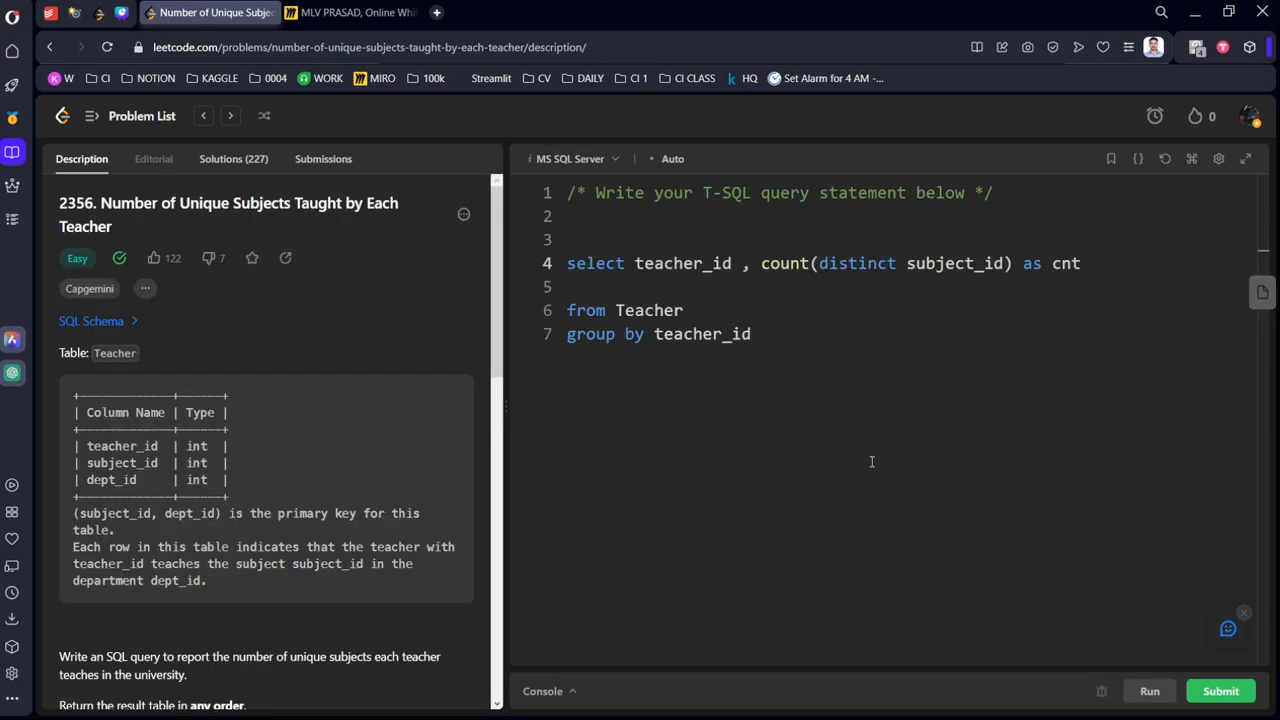